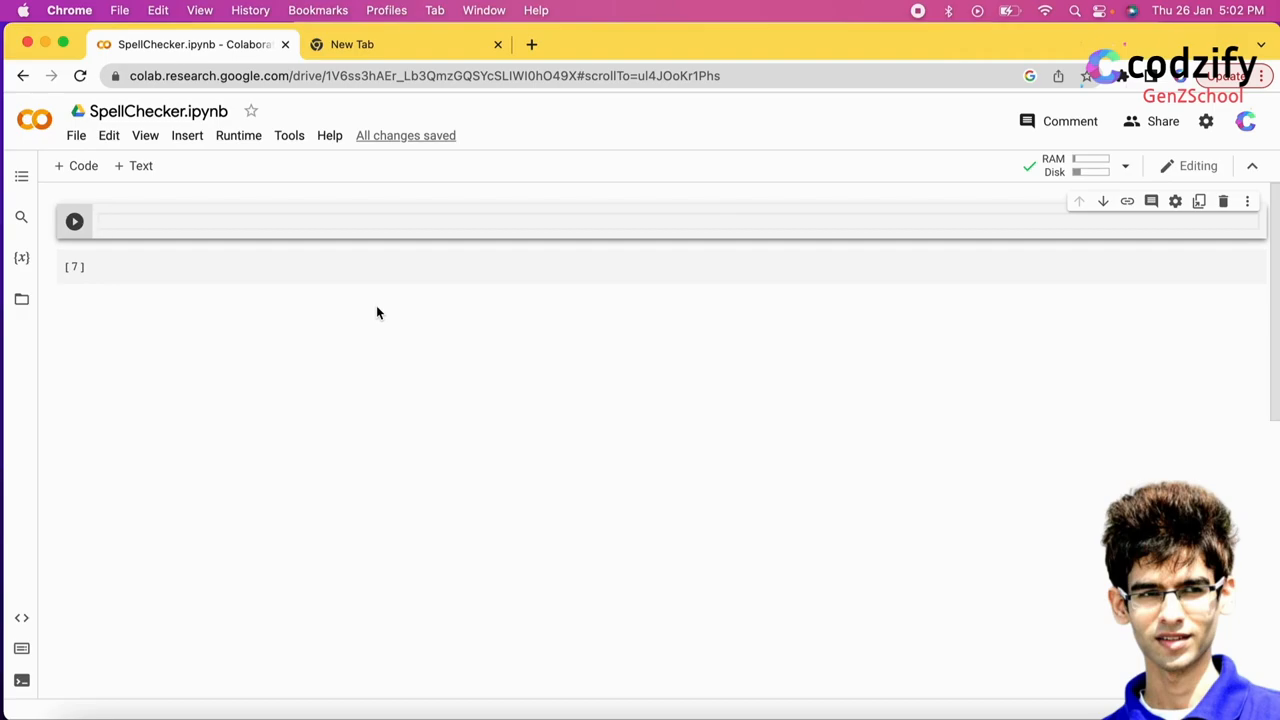
# Create and rename a separate untitled Colab notebook, then return to SpellChecker.ipynb.
pyautogui.click(405, 44)
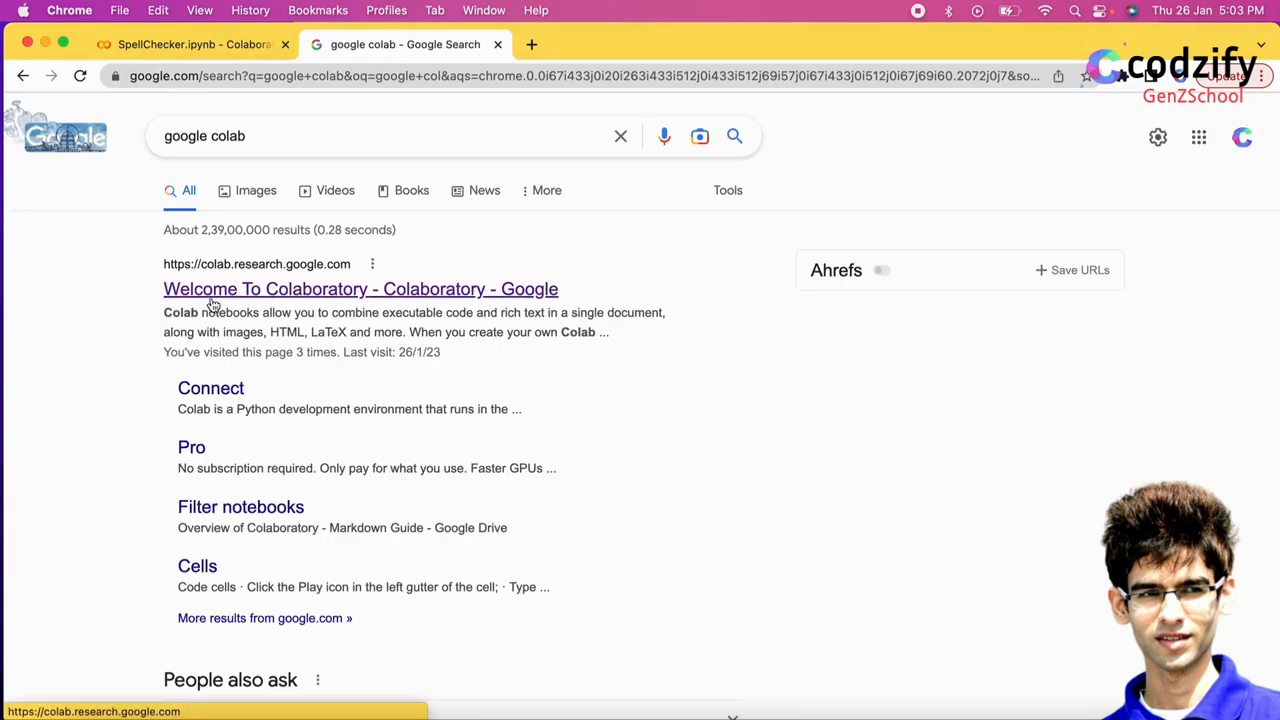
pyautogui.click(360, 289)
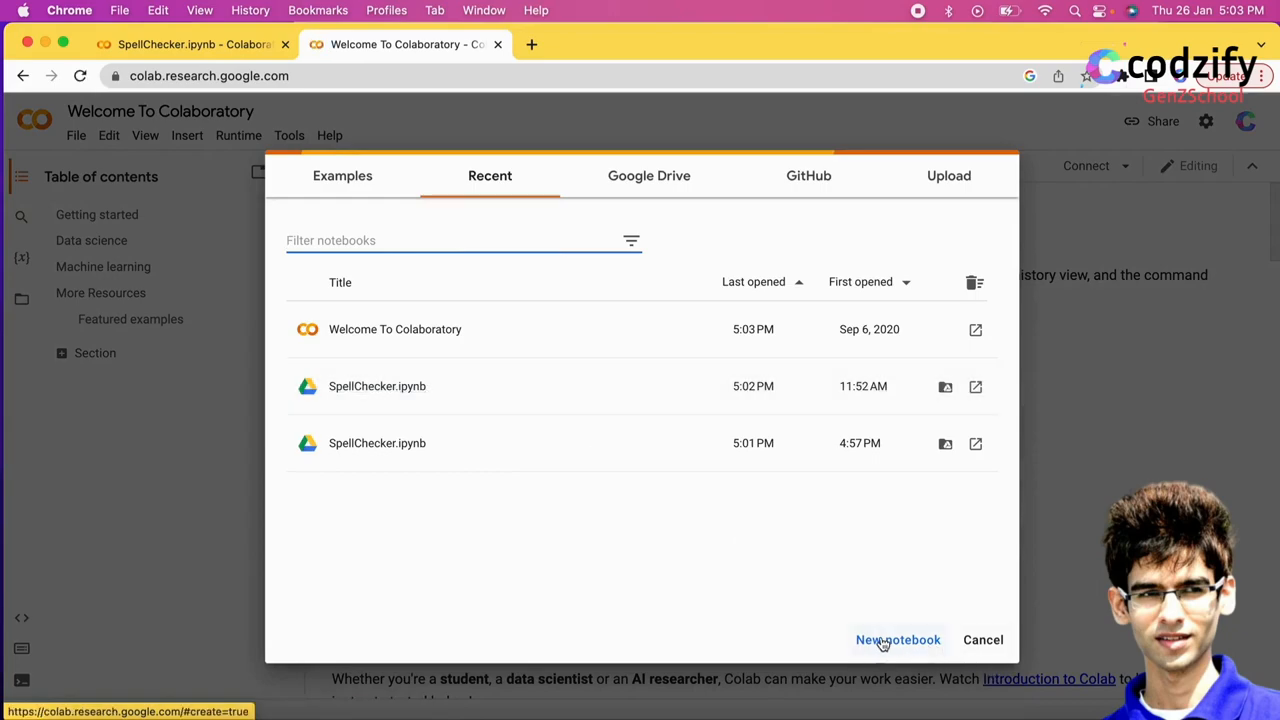
pyautogui.click(897, 640)
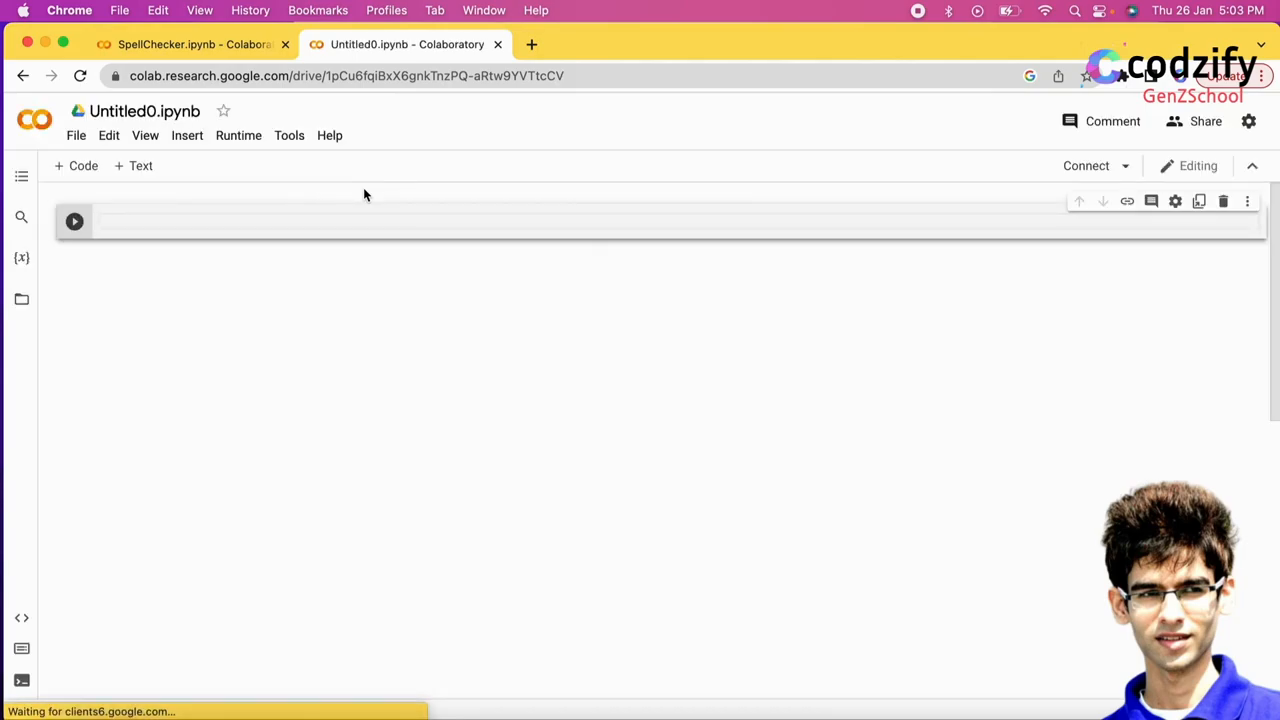
pyautogui.doubleClick(144, 111)
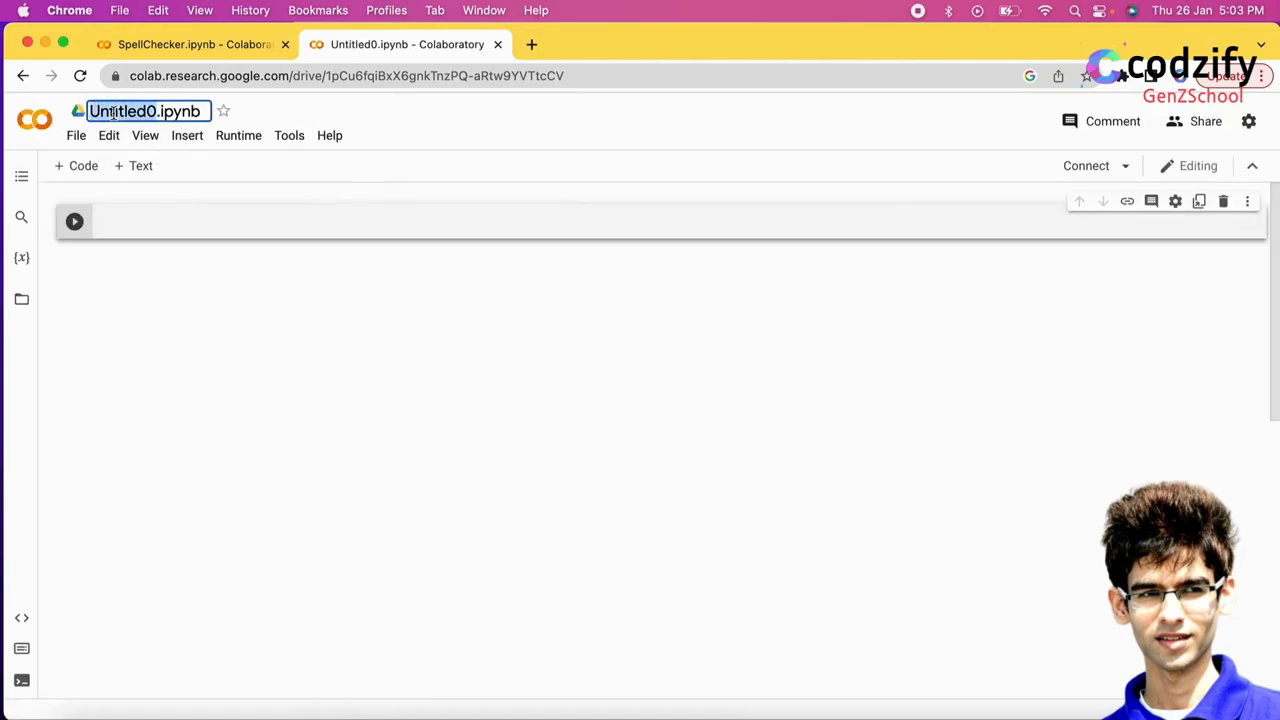
pyautogui.click(190, 44)
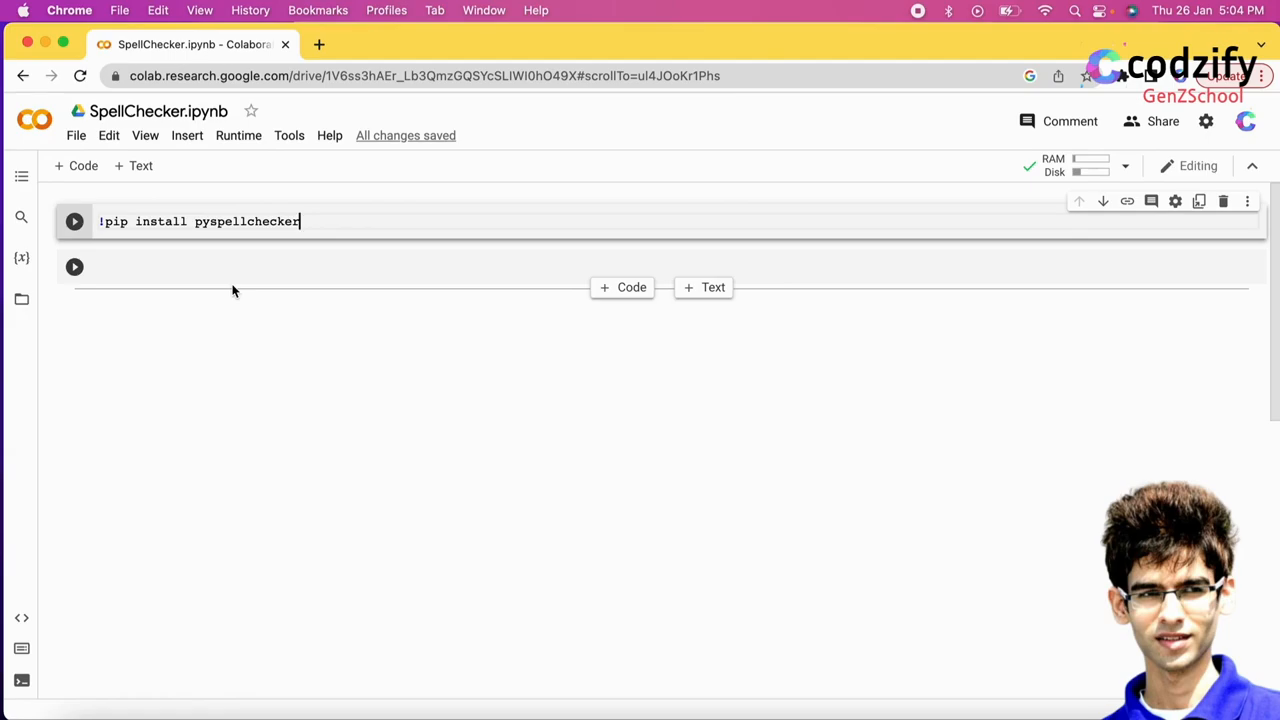
# Run the pip cell to install pyspellchecker.
pyautogui.click(74, 221)
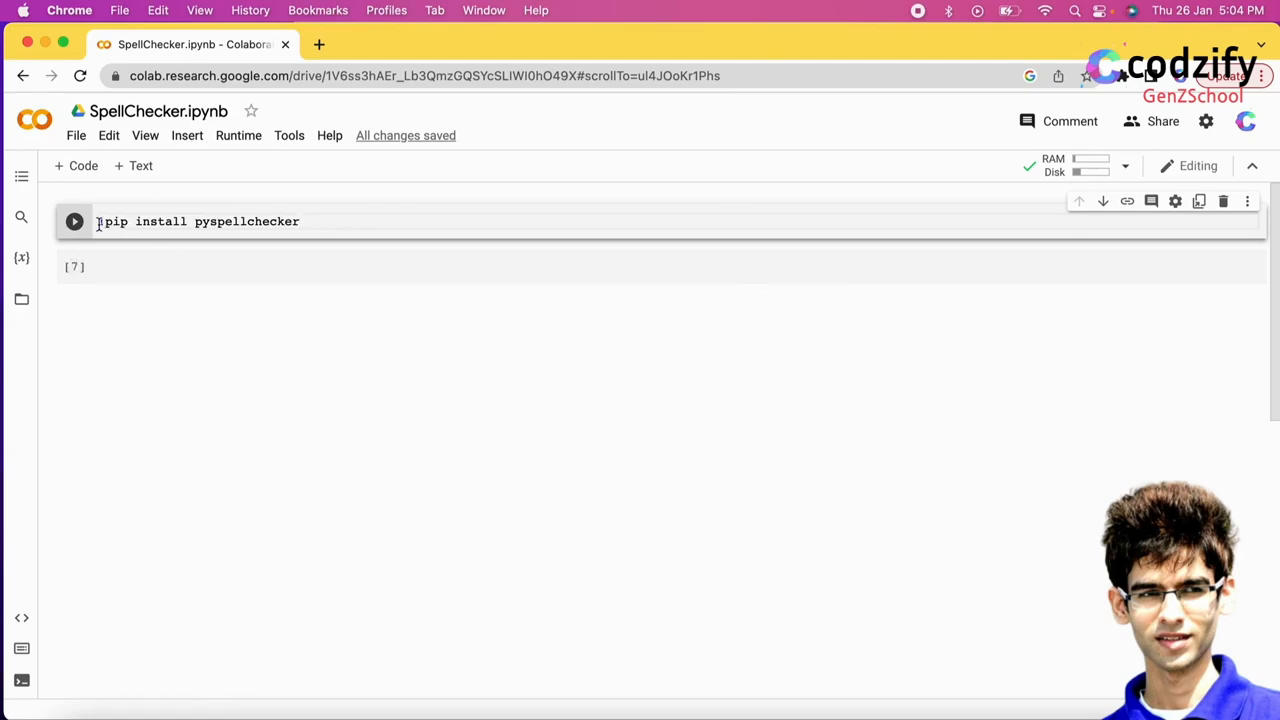
pyautogui.click(74, 221)
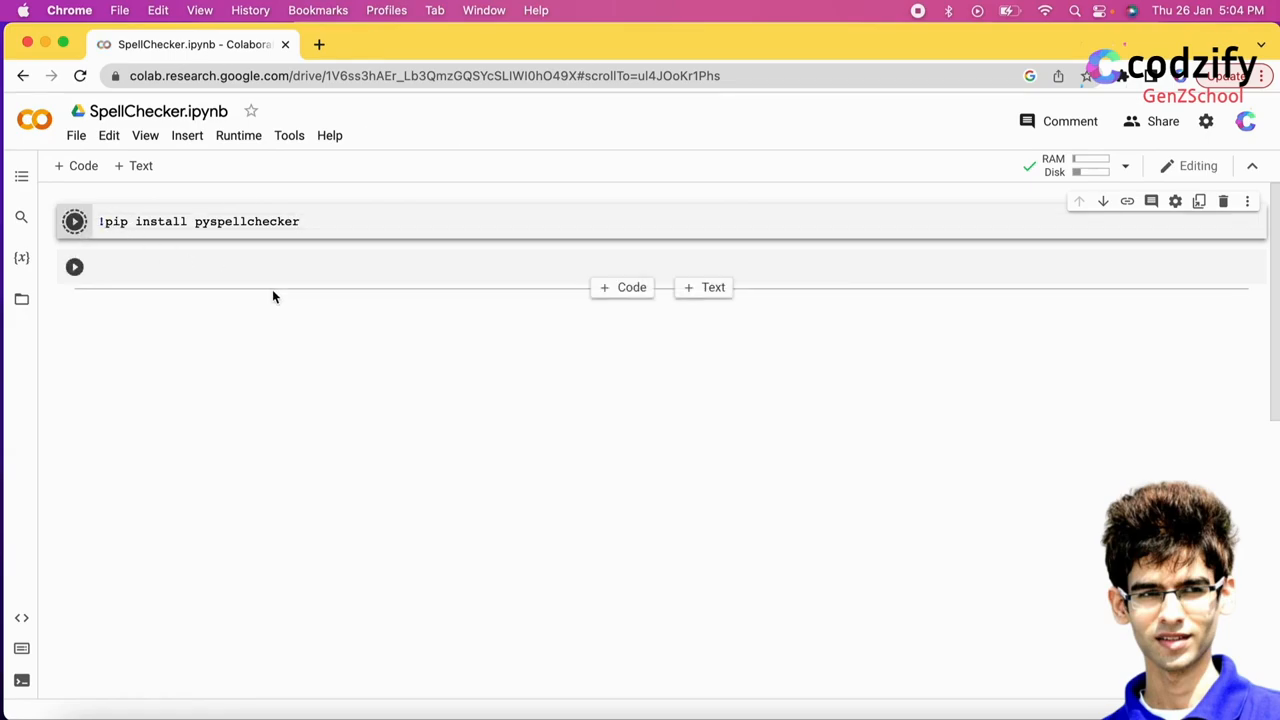
pyautogui.click(74, 221)
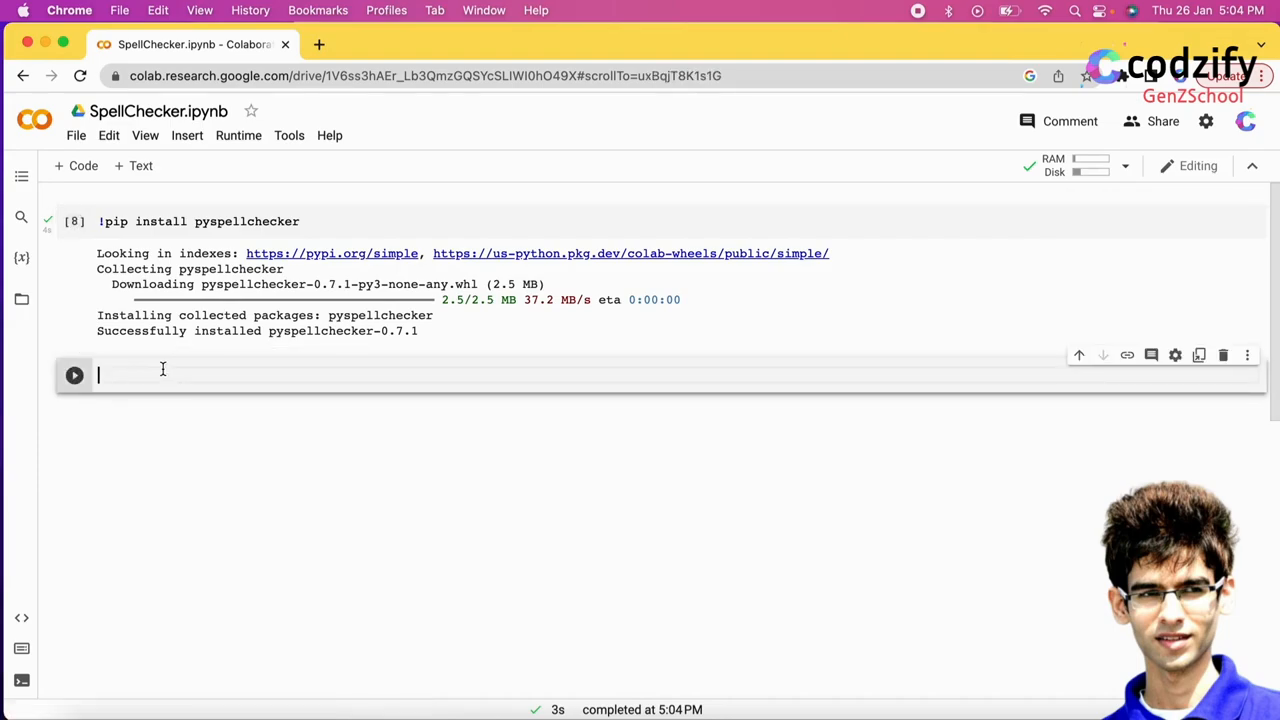
# Write 'from spellchecker import SpellChecker' in the next cell.
pyautogui.write('from s')
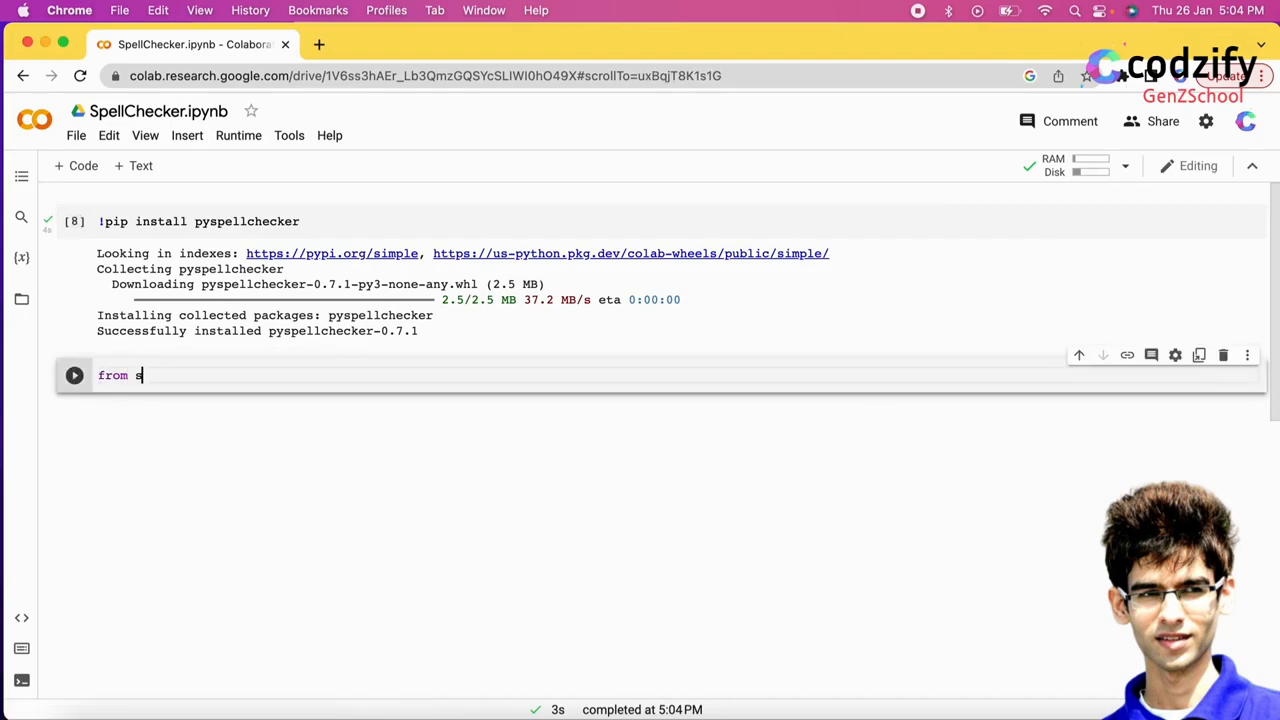
pyautogui.write('pellchecker import')
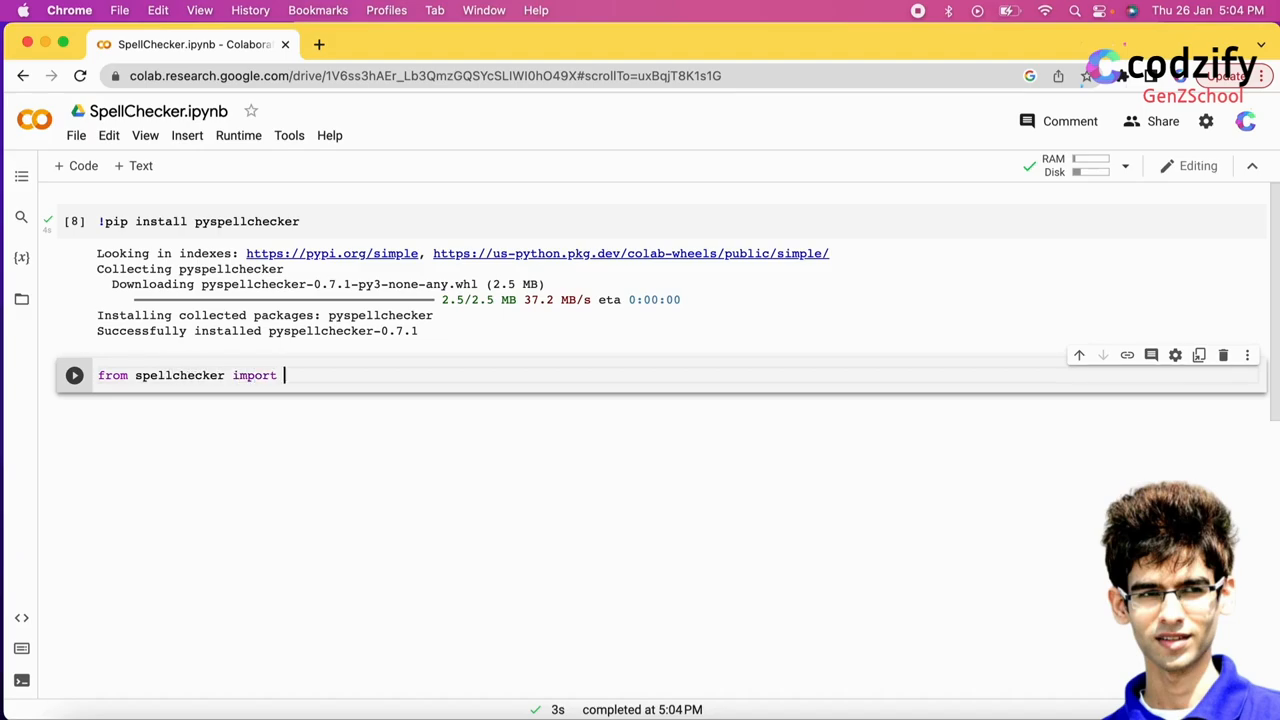
pyautogui.write('SpellChecker')
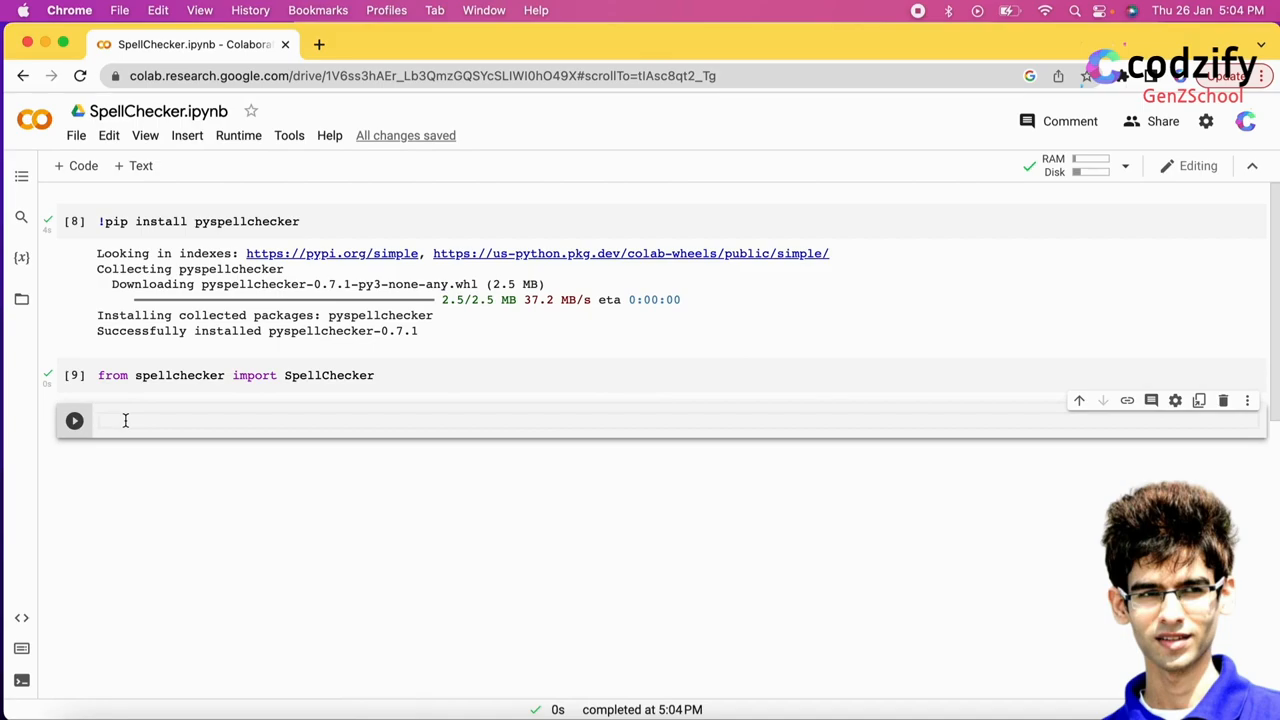
# Define spell = SpellChecker(), fix the SpellCheker NameError typo, and rerun the cell.
pyautogui.write('spell =')
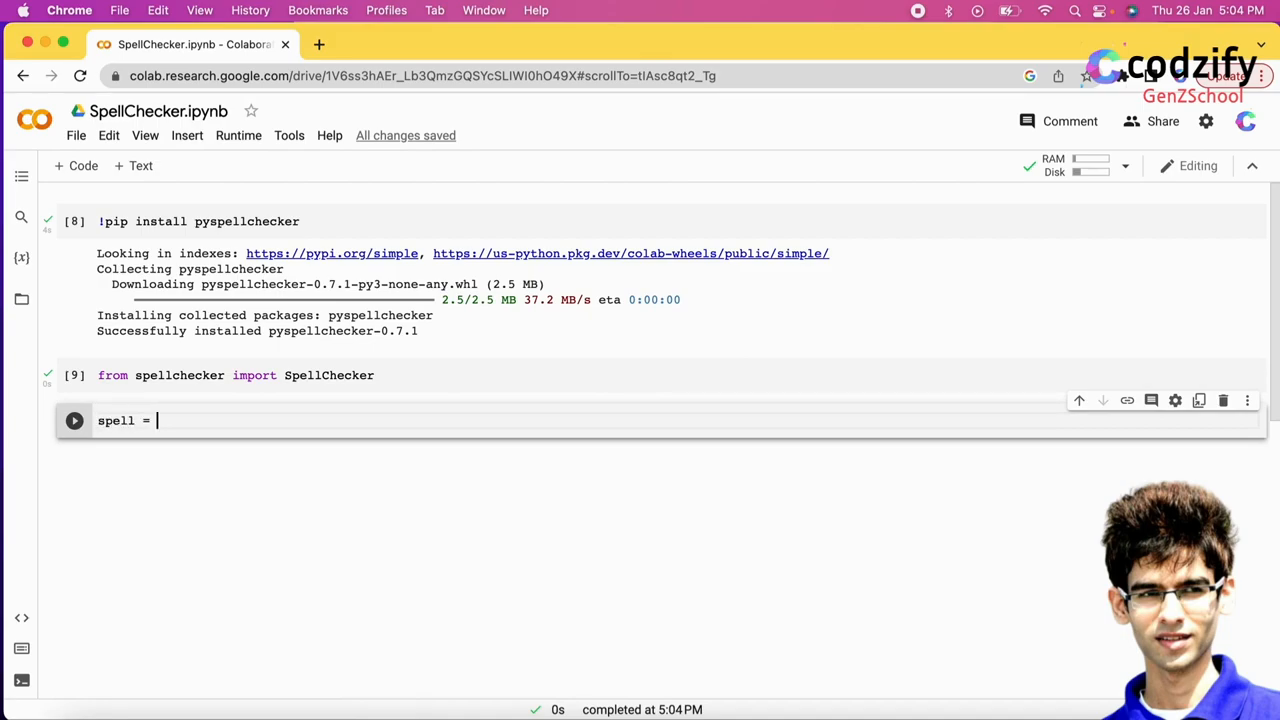
pyautogui.write('Spell')
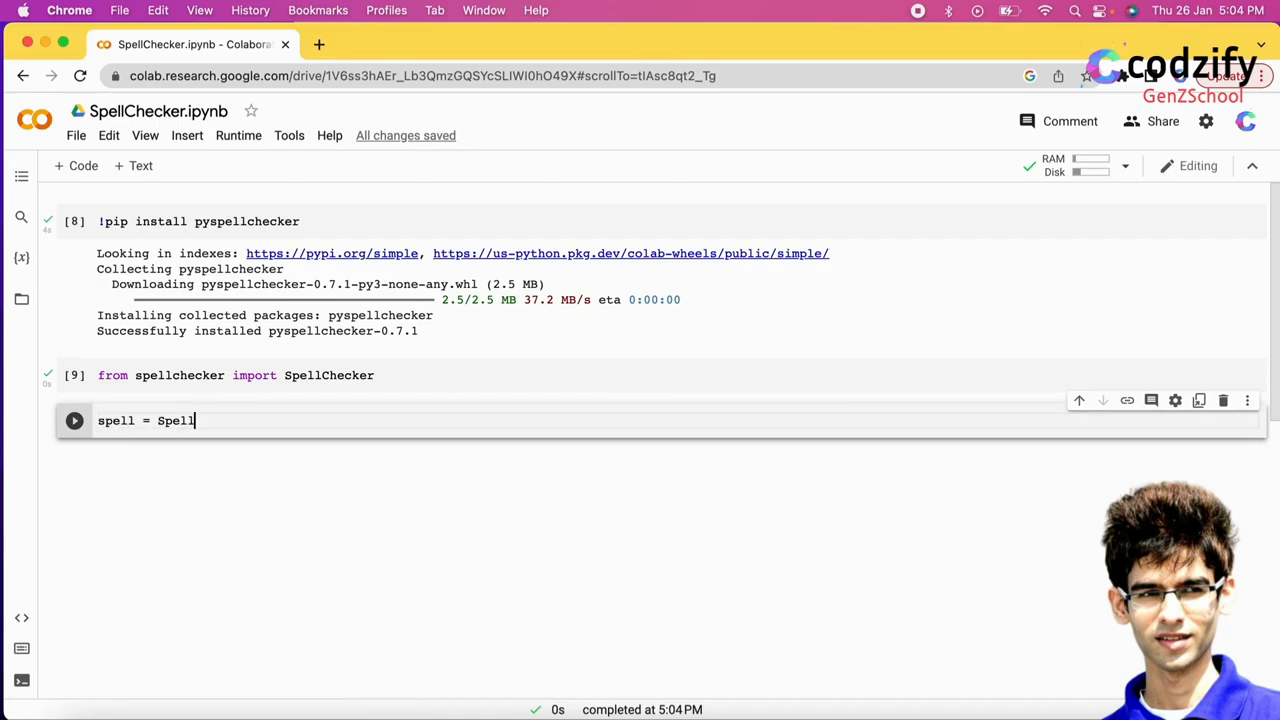
pyautogui.write('Checker')
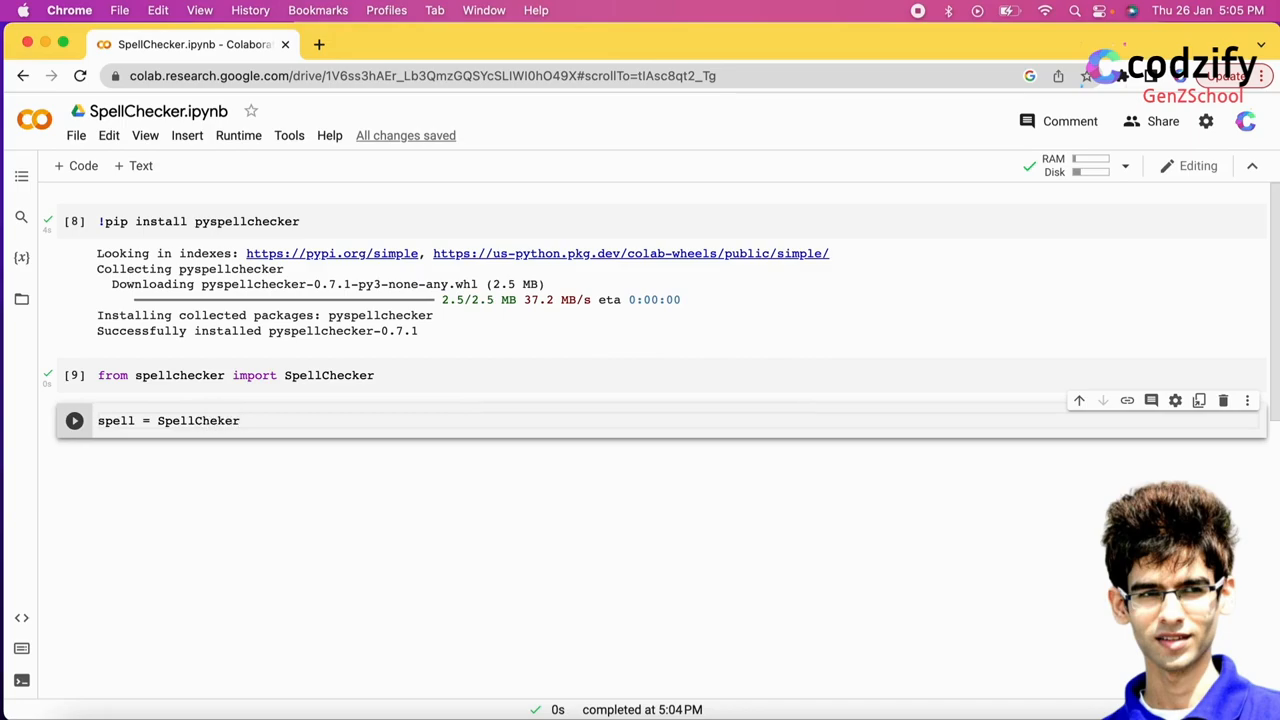
pyautogui.write('()')
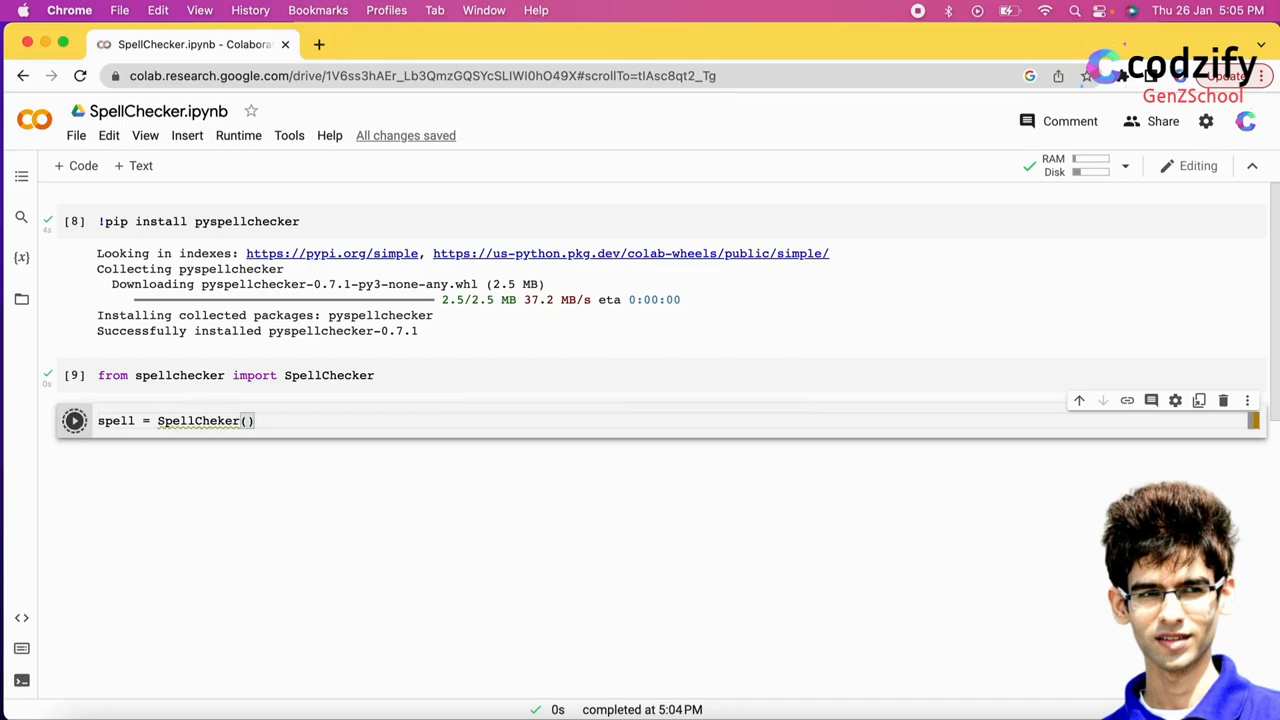
pyautogui.click(74, 420)
pyautogui.write('c')
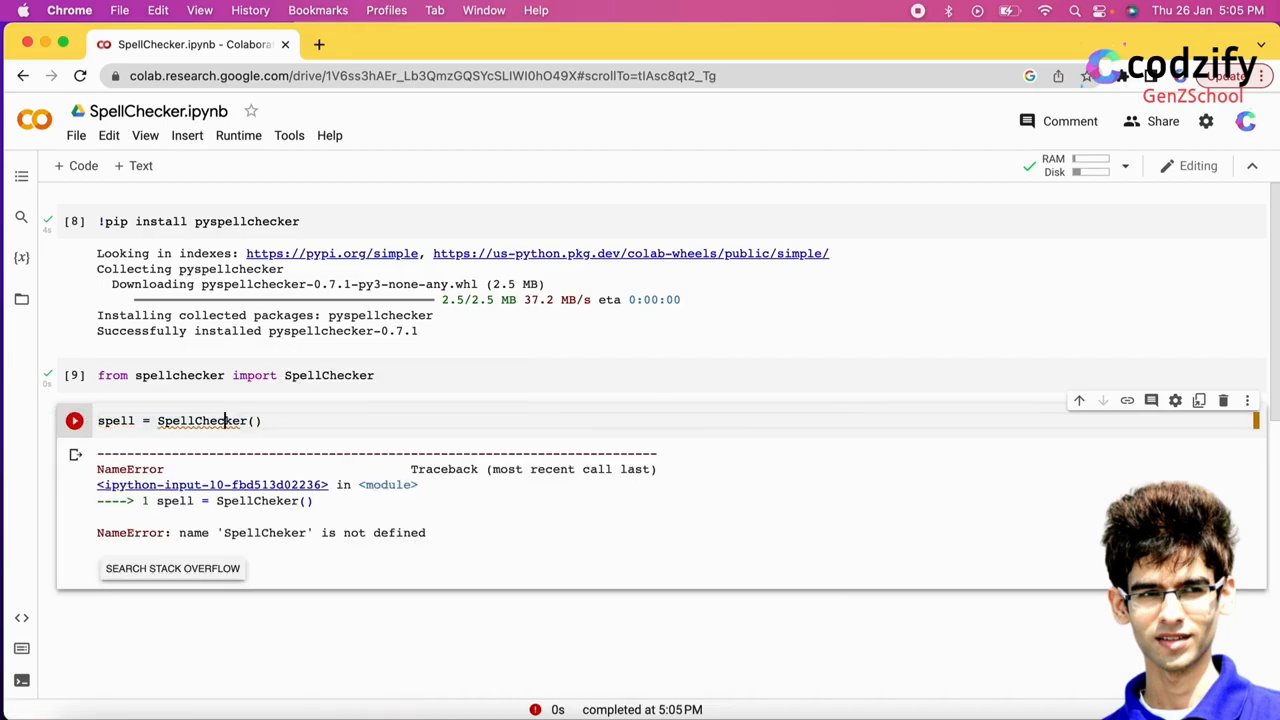
pyautogui.click(74, 420)
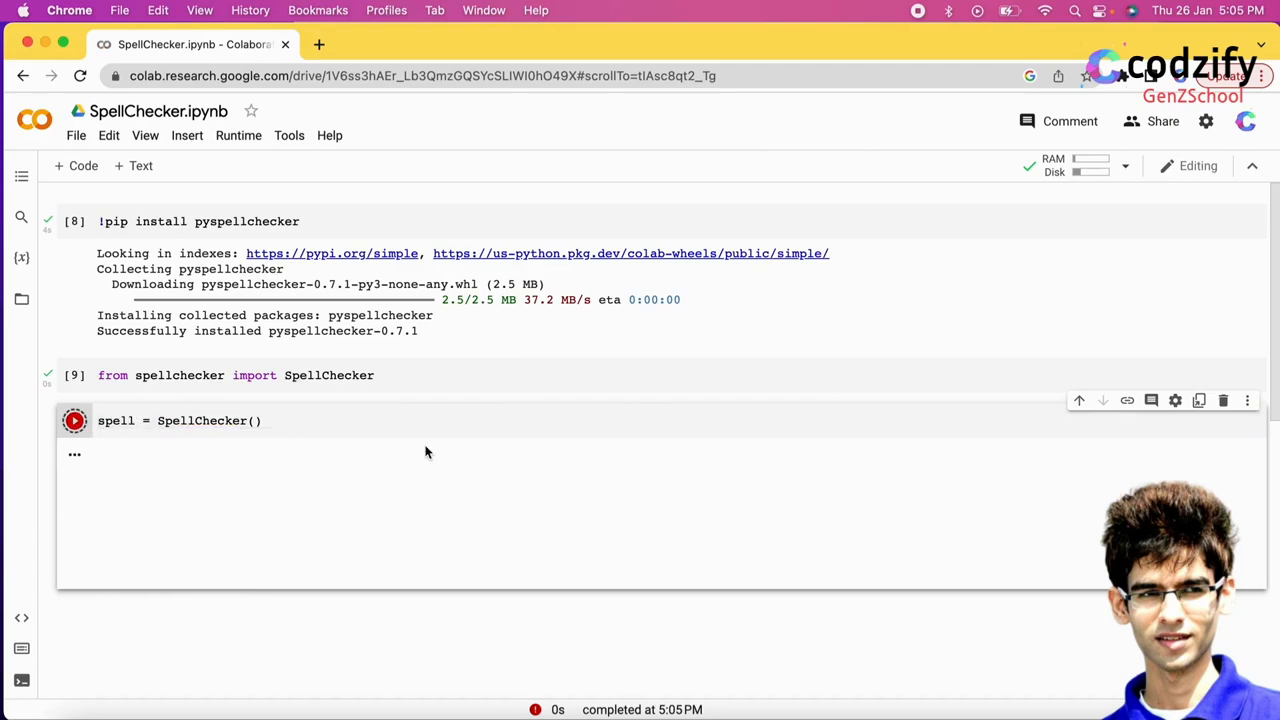
pyautogui.click(74, 420)
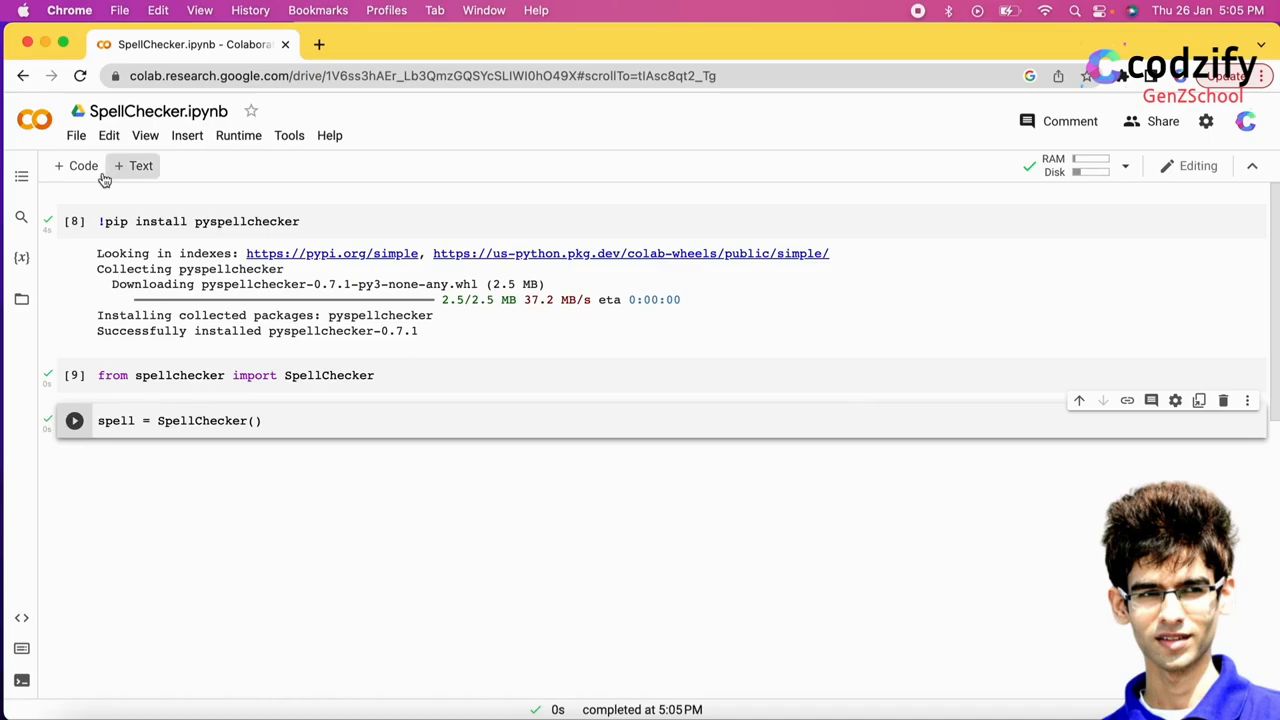
# Assign mispelled = spell.unknown(['Welcom','to','Codin']) in a new cell.
pyautogui.write('mispelled')
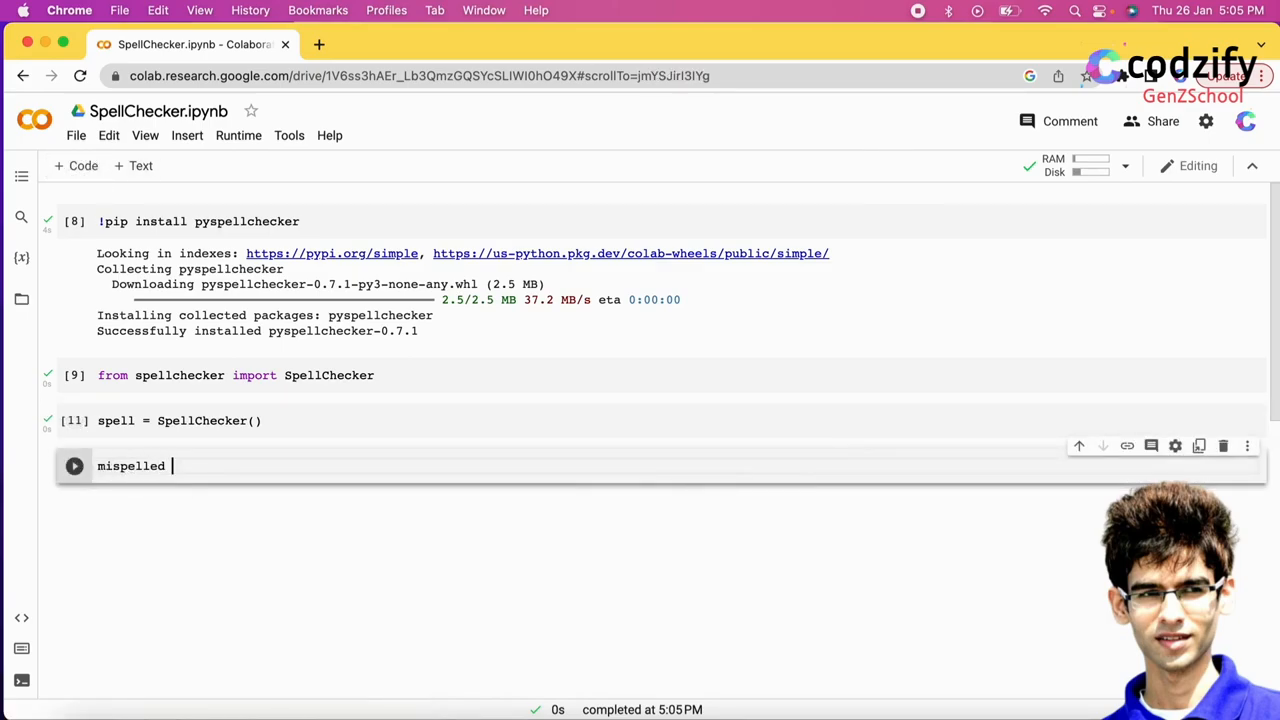
pyautogui.write('= sp')
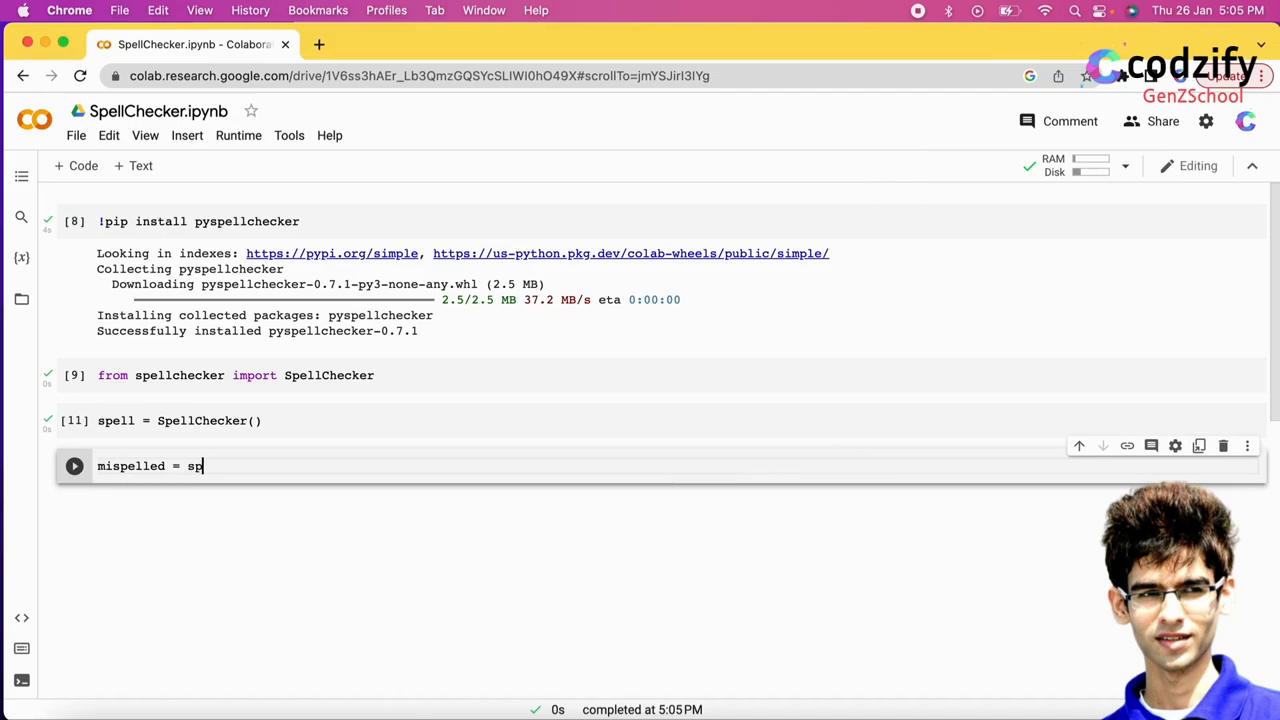
pyautogui.write("ell.unknown(['Welcom', '")
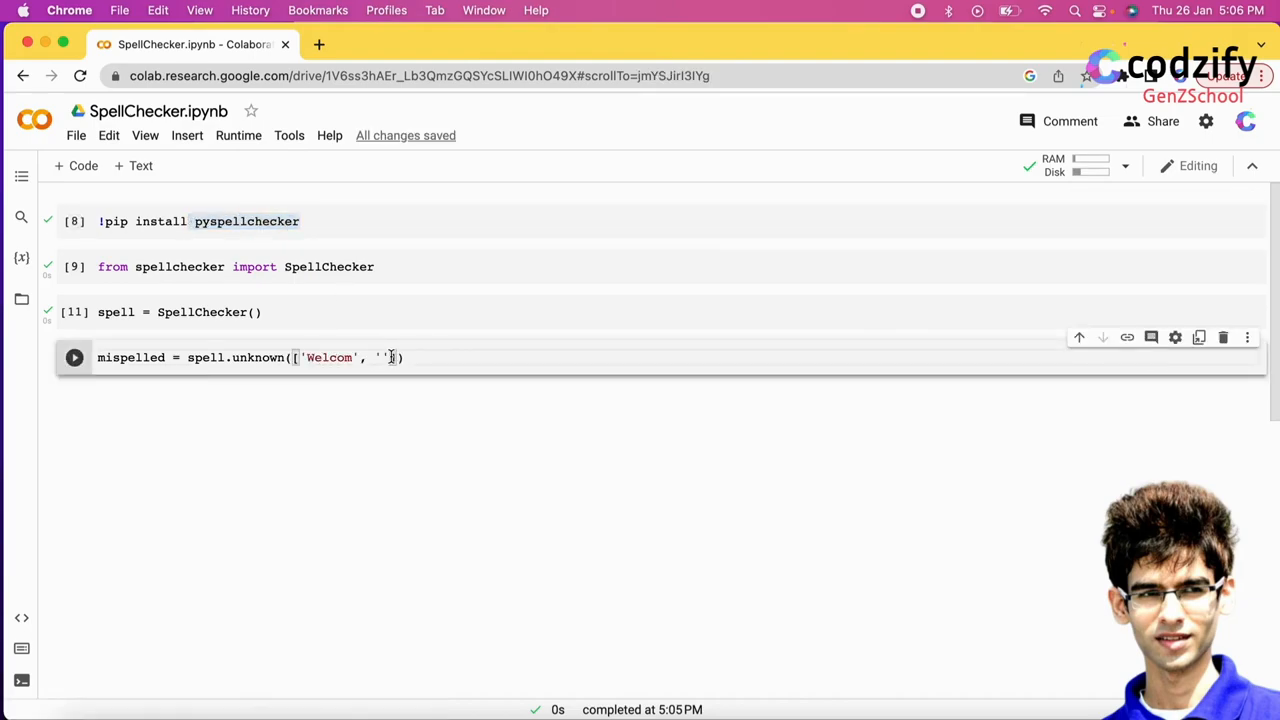
pyautogui.write("to', 'C")
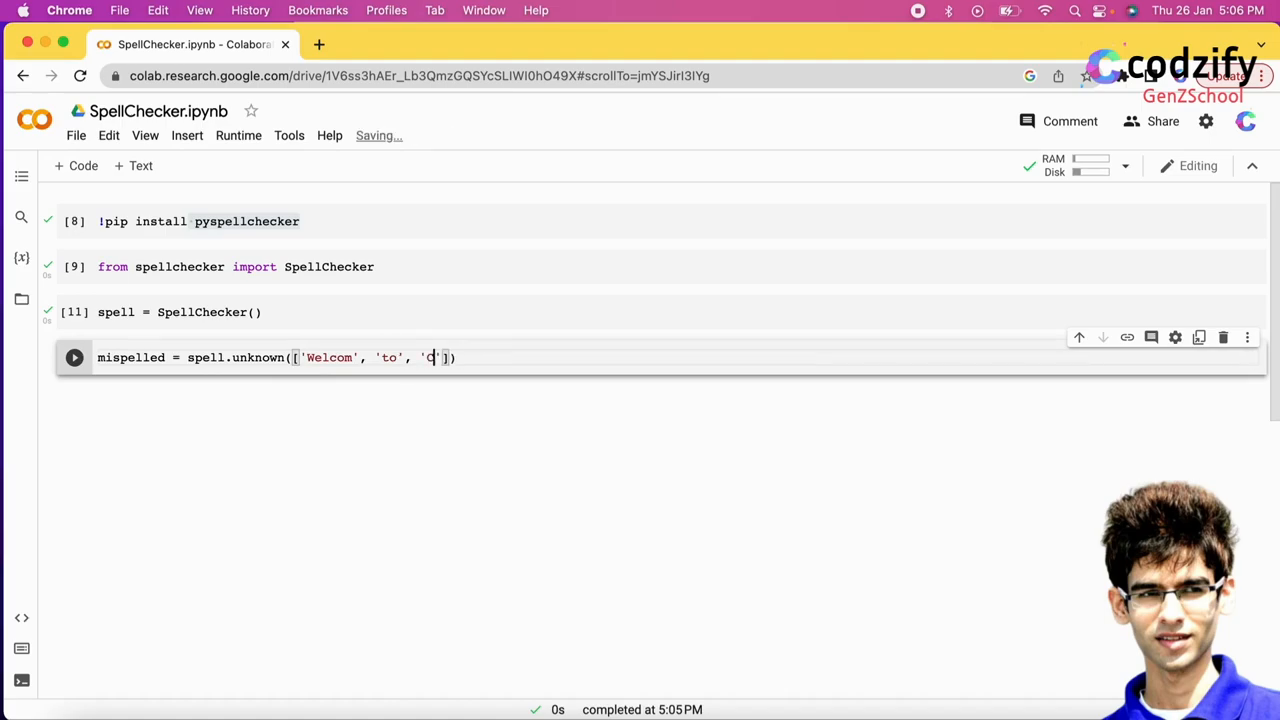
pyautogui.write('odin')
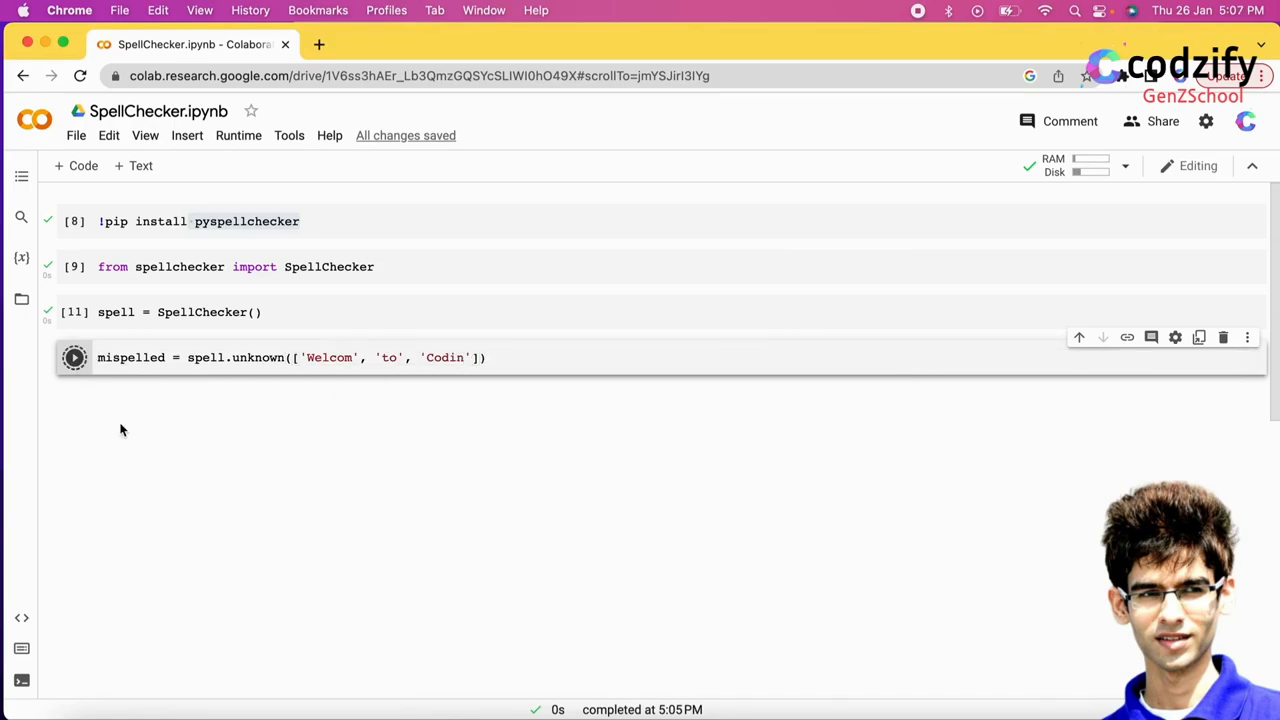
pyautogui.click(74, 357)
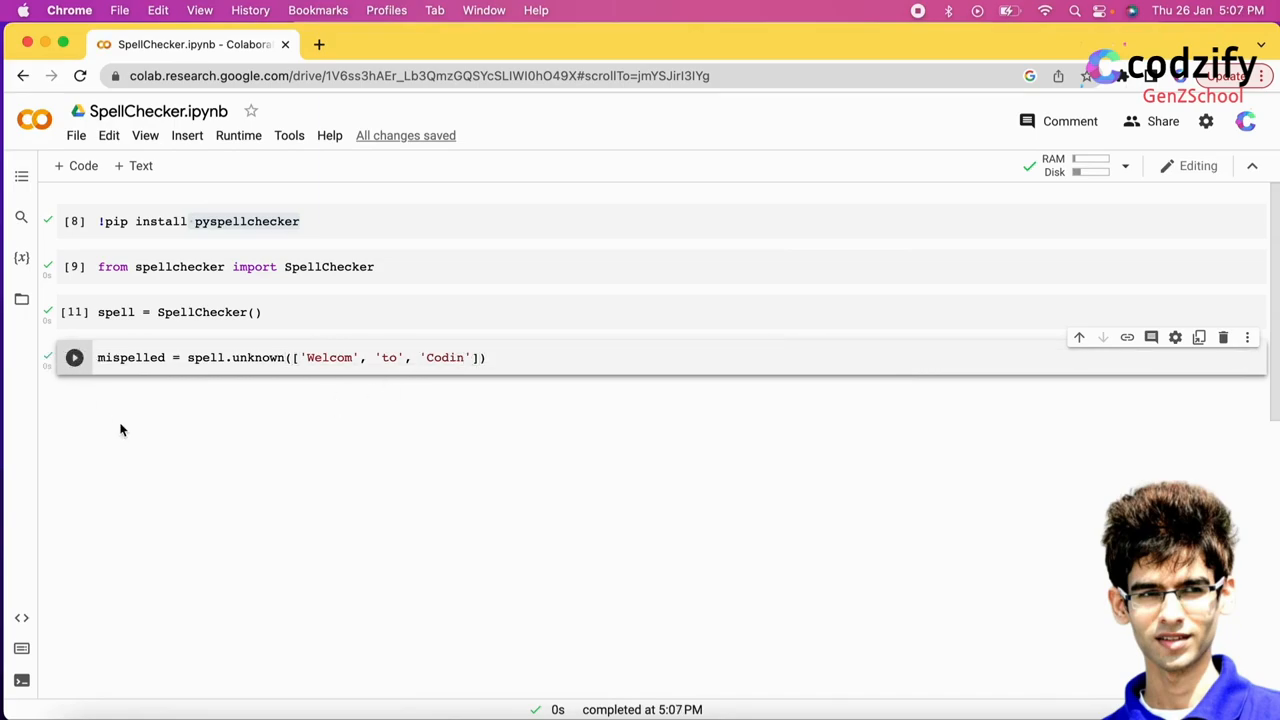
# Display mispelled in another cell, showing {'codin', 'welcom'}.
pyautogui.write('mispelled')
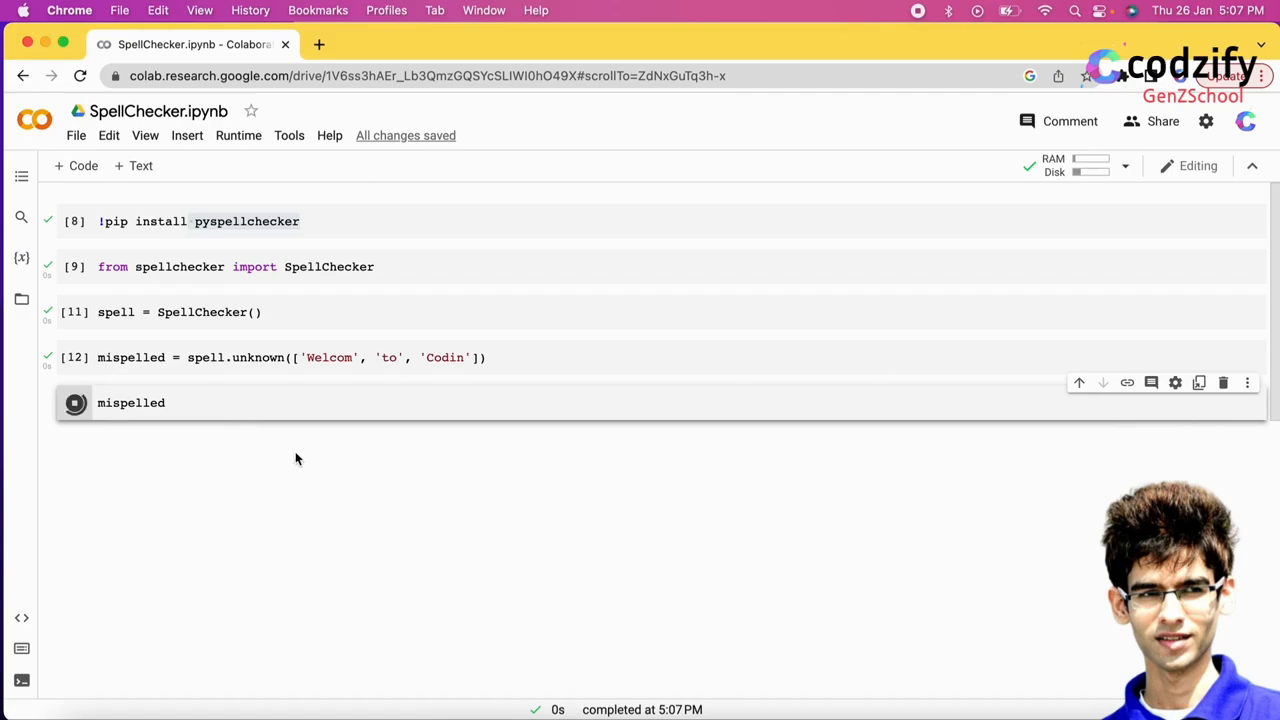
pyautogui.click(74, 402)
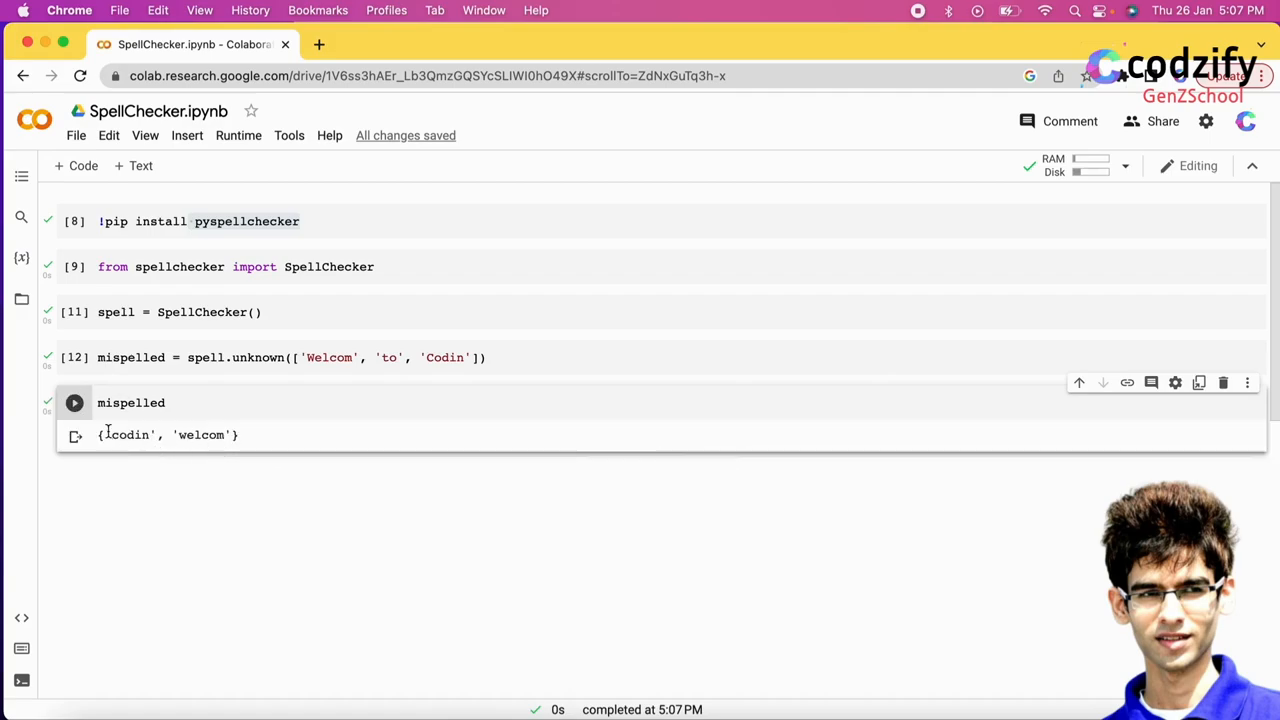
pyautogui.doubleClick(167, 434)
pyautogui.write('for')
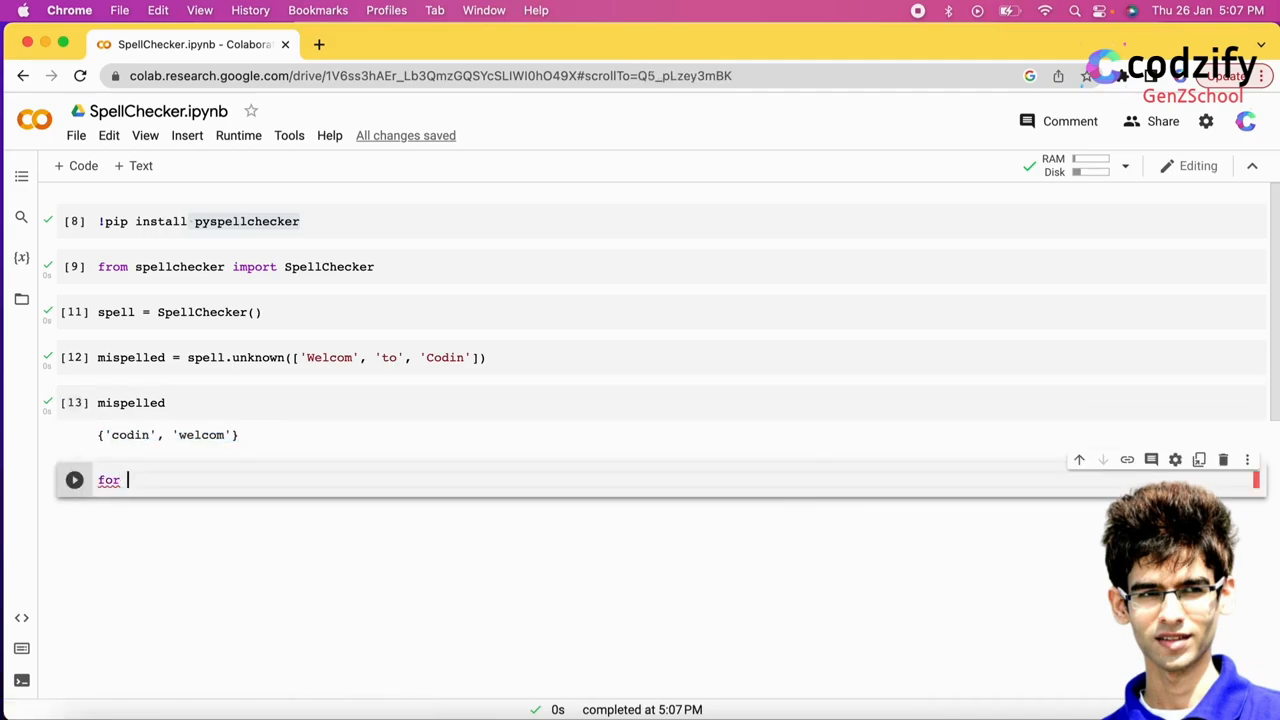
# Loop over mispelled printing spell.correction(words), outputting coin and welcome.
pyautogui.write('words')
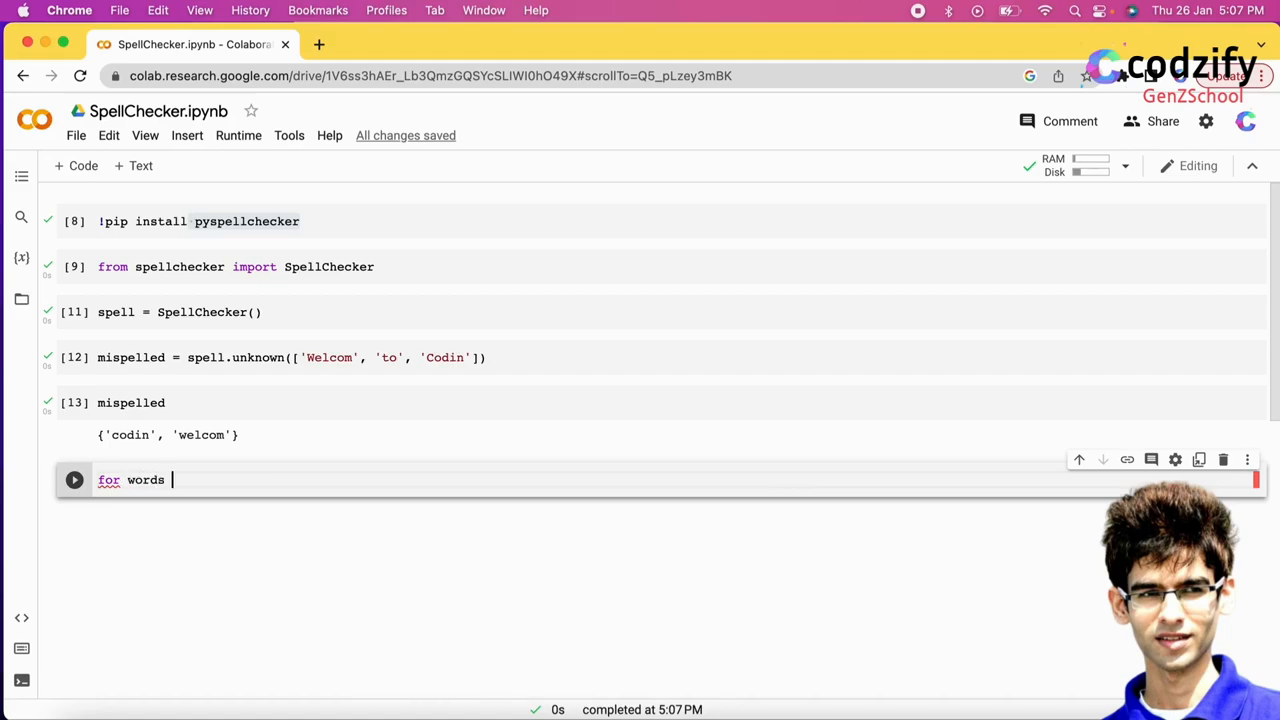
pyautogui.write('in mispelled:')
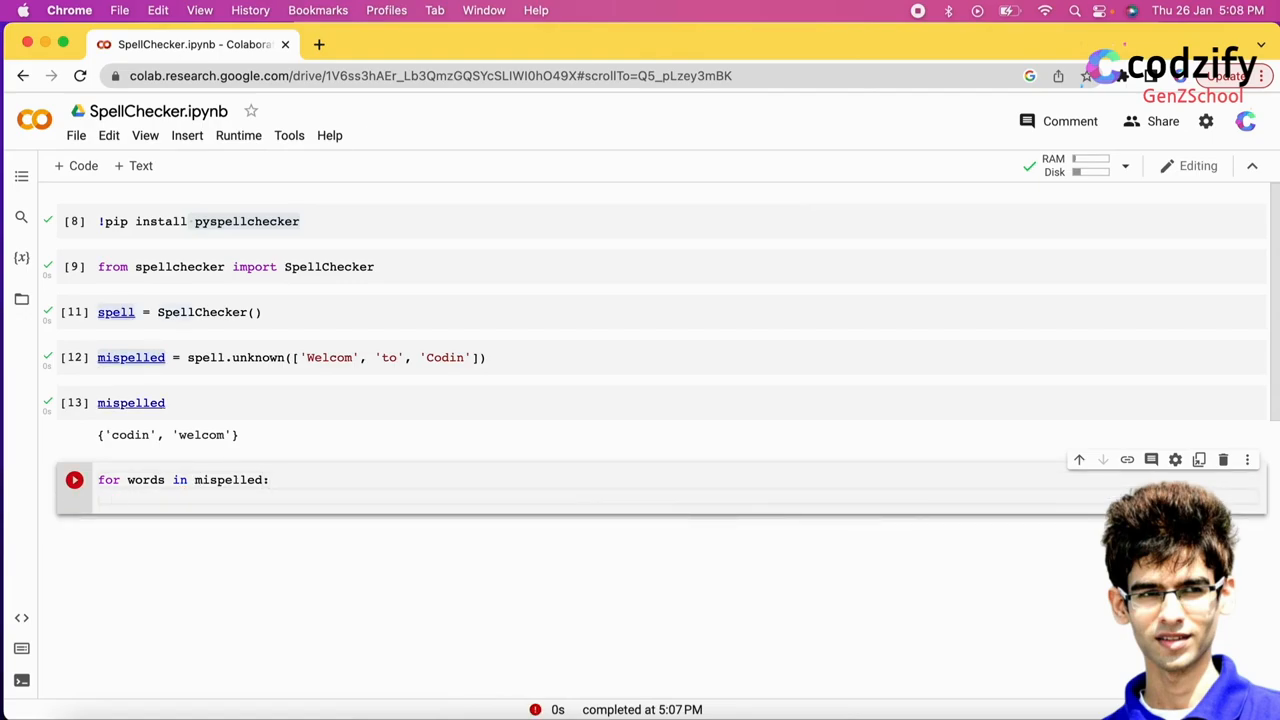
pyautogui.write('print(s)')
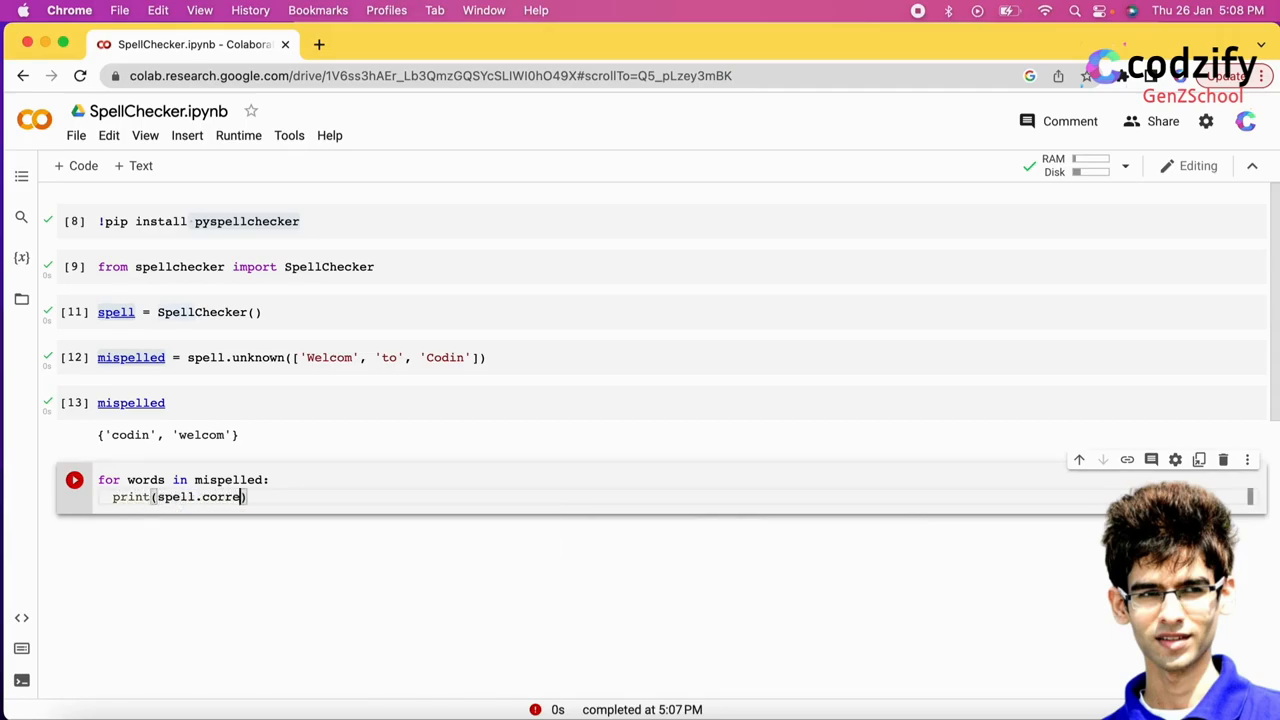
pyautogui.write('ction()')
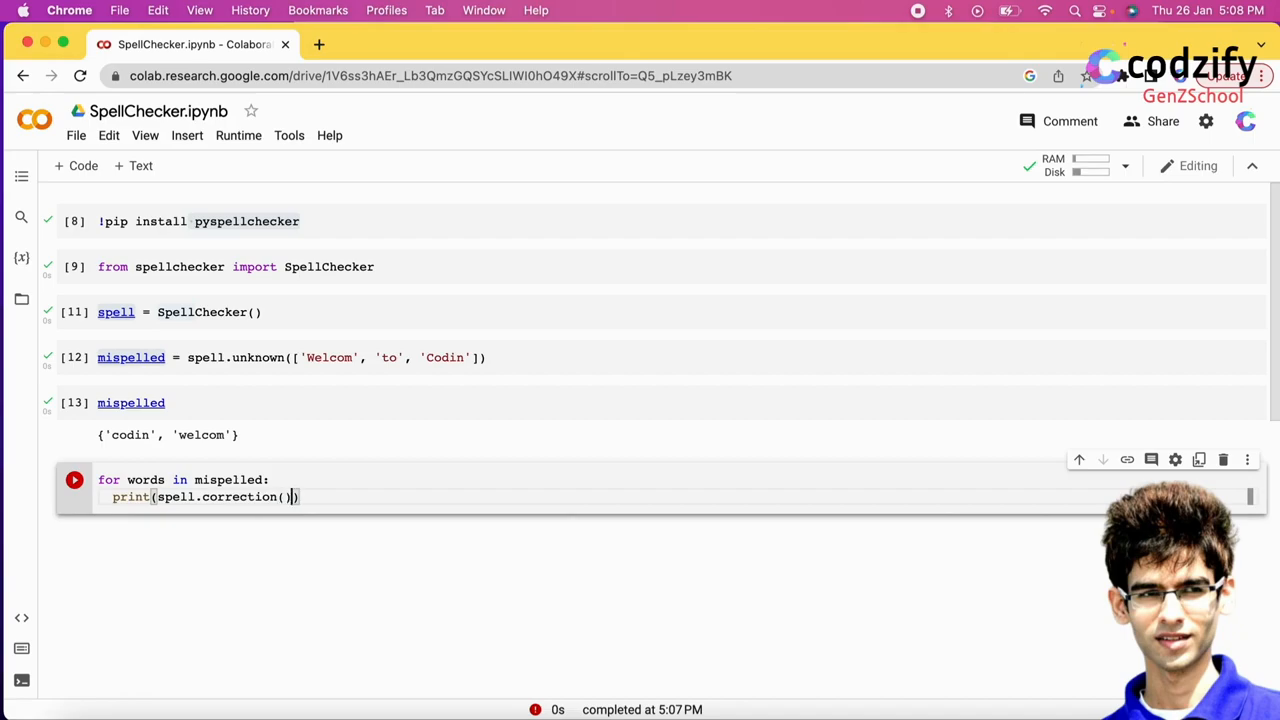
pyautogui.write('words')
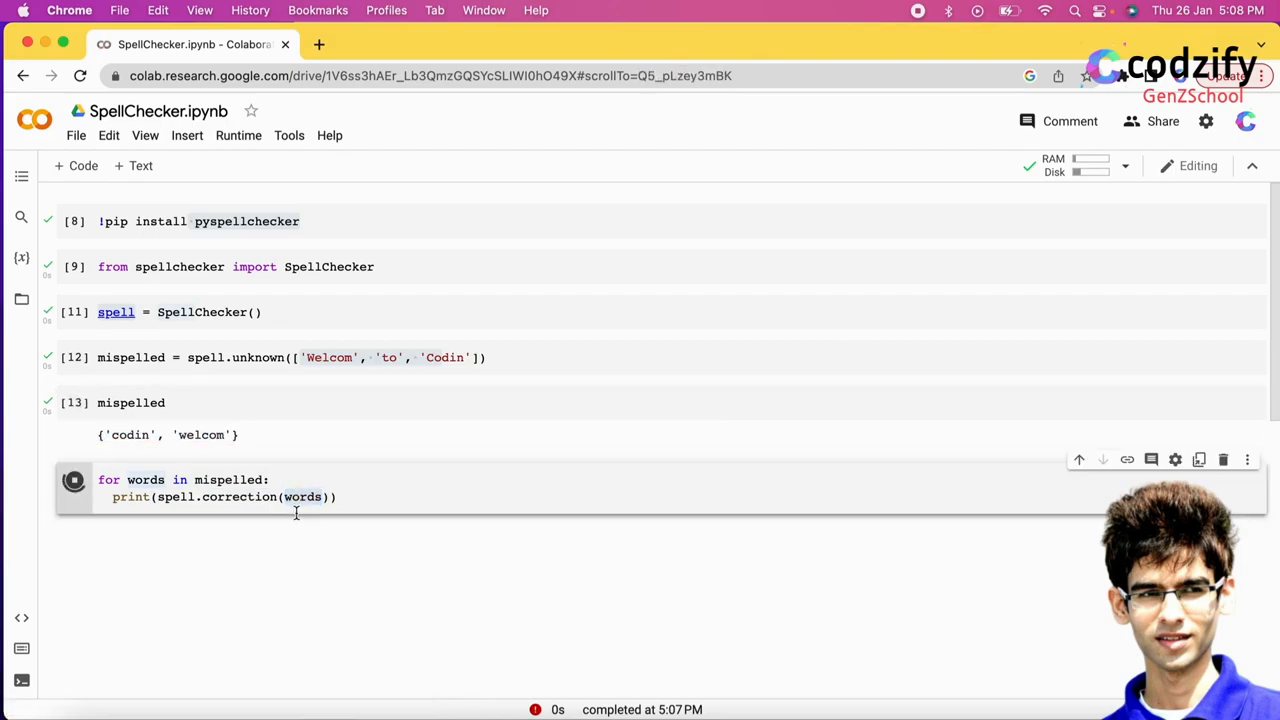
pyautogui.click(74, 479)
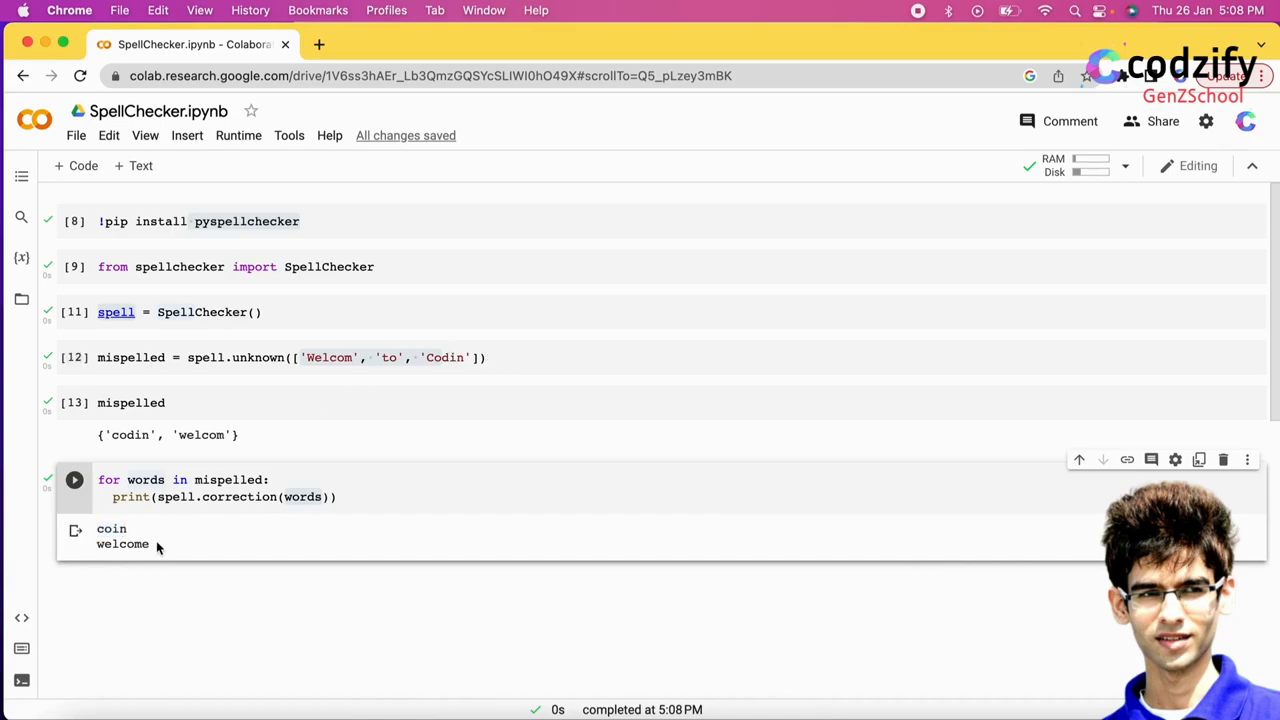
pyautogui.doubleClick(122, 543)
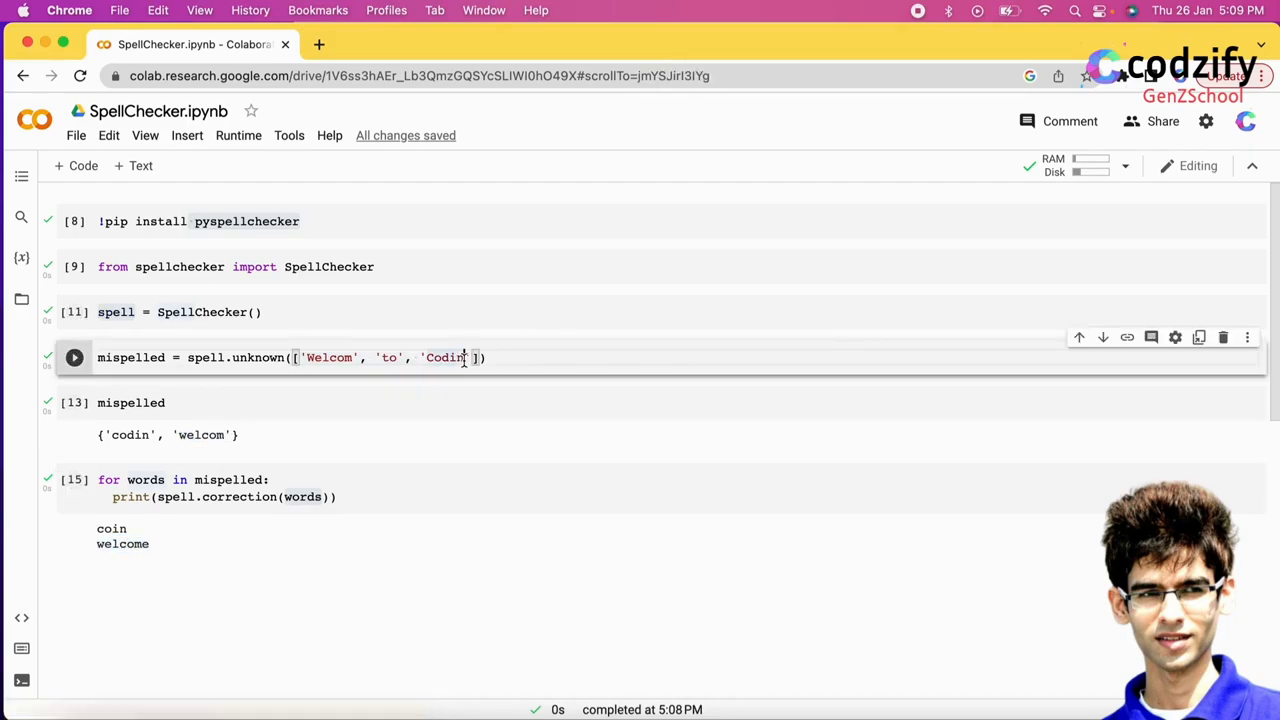
# Change Codin to Codingg and rerun, giving coding and {'codingg', 'welcom'}.
pyautogui.write('gg')
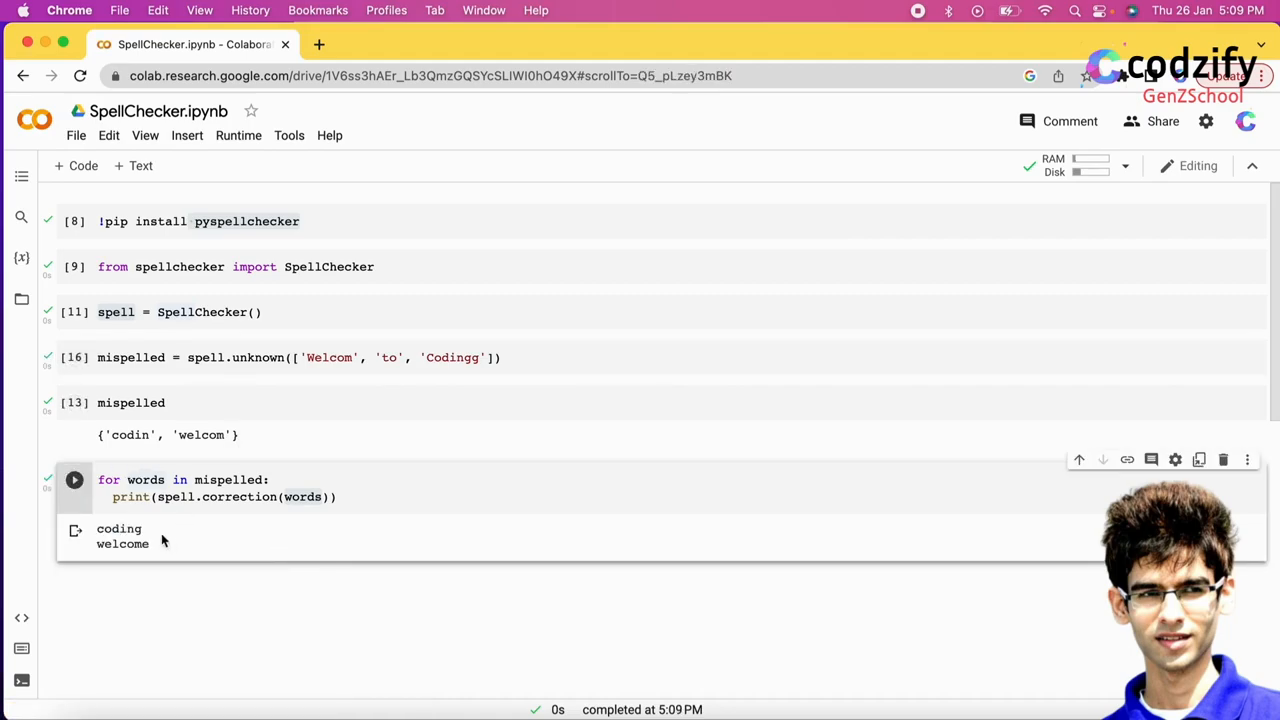
pyautogui.doubleClick(118, 528)
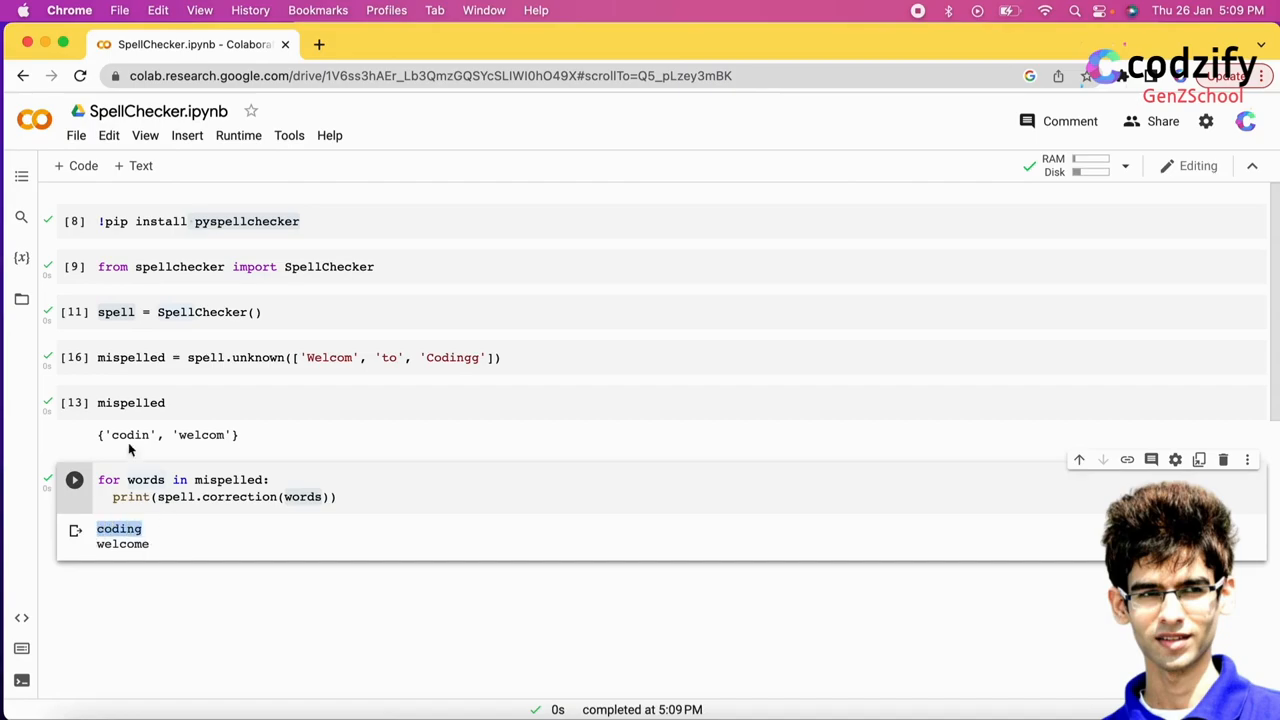
pyautogui.click(74, 402)
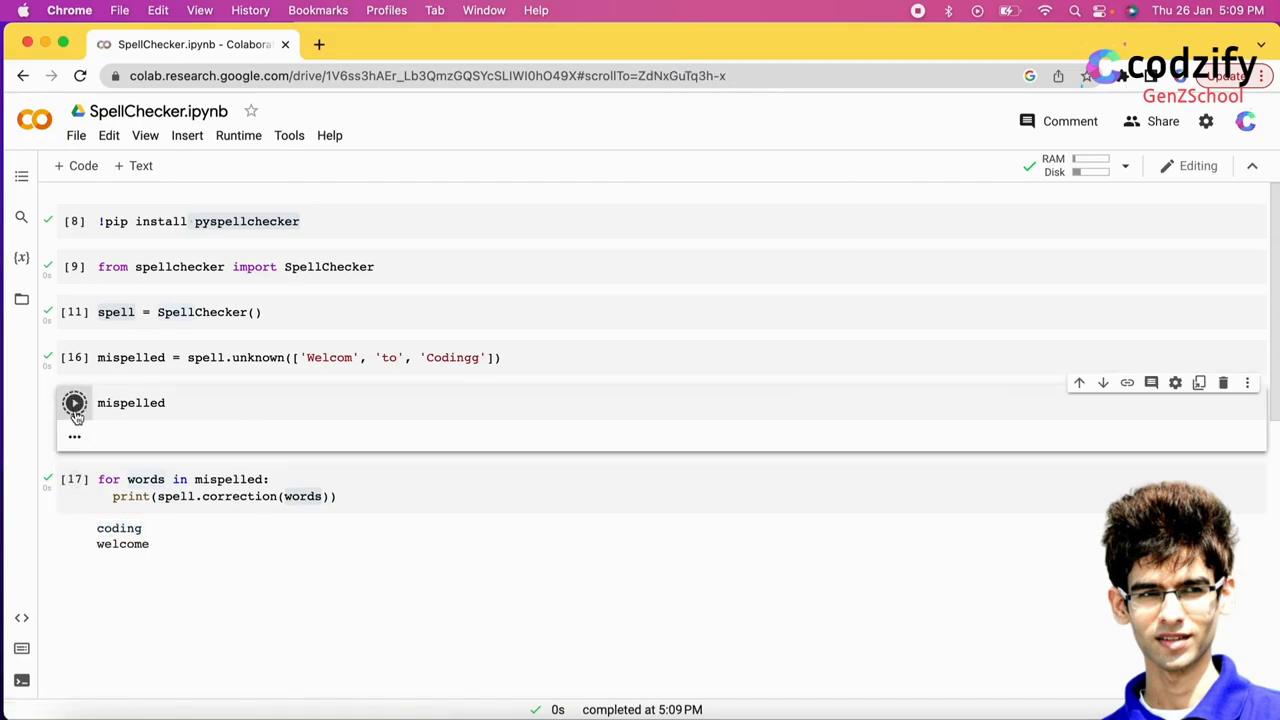
pyautogui.click(74, 402)
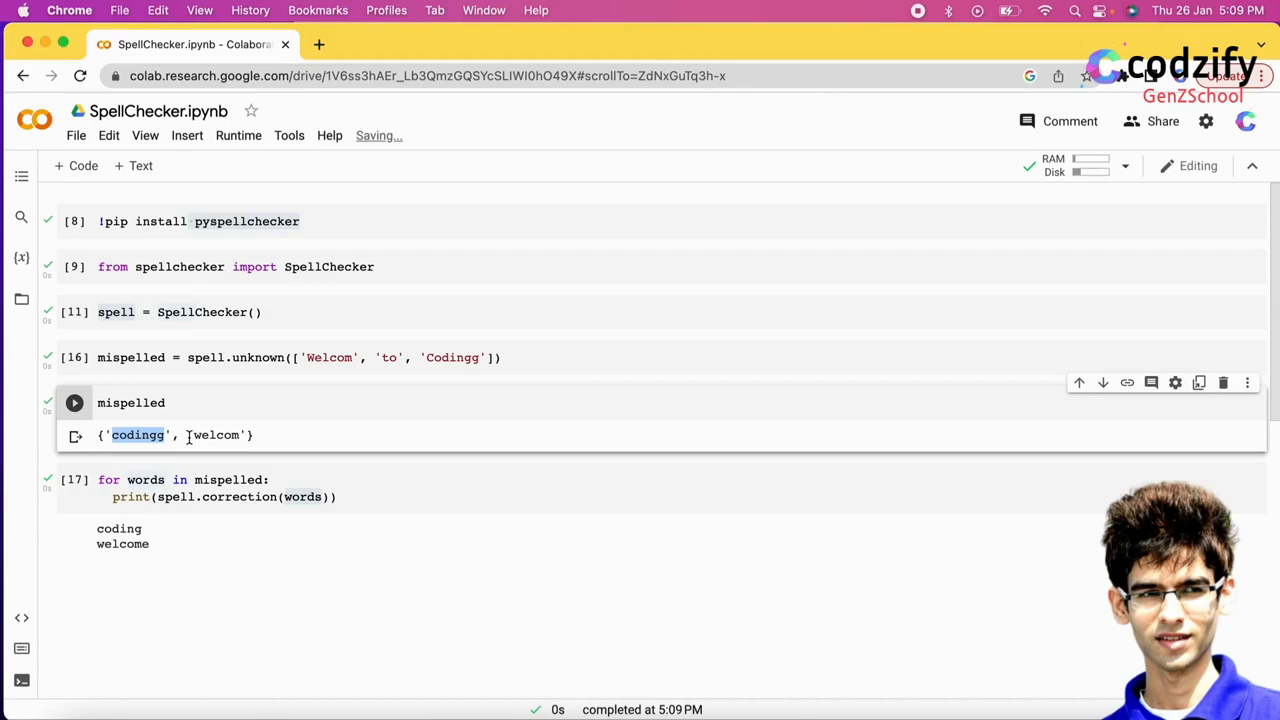